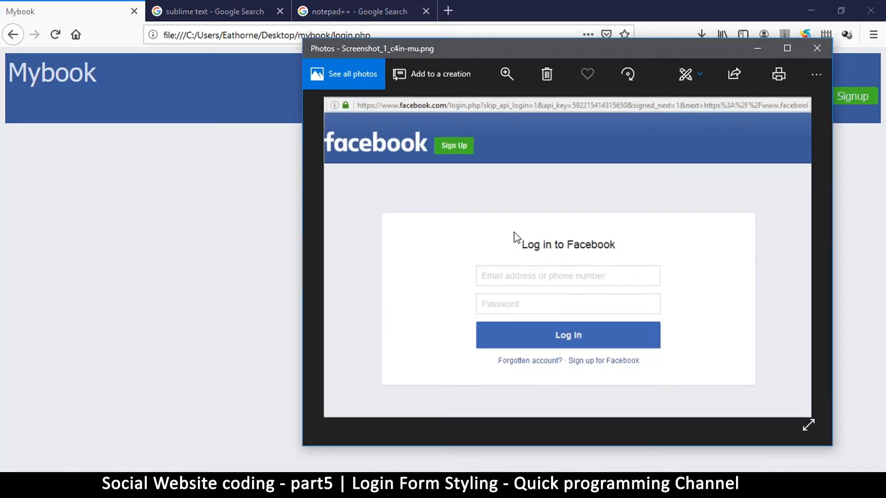
mouse_move(382, 370)
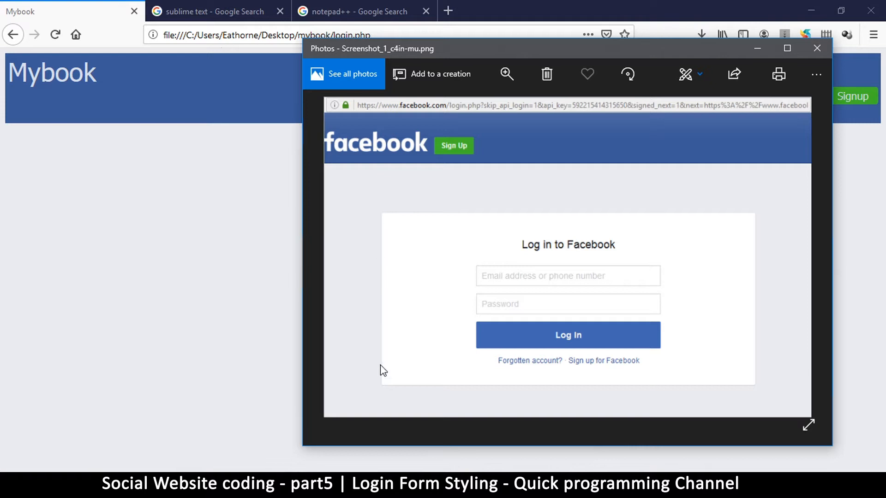
mouse_move(637, 221)
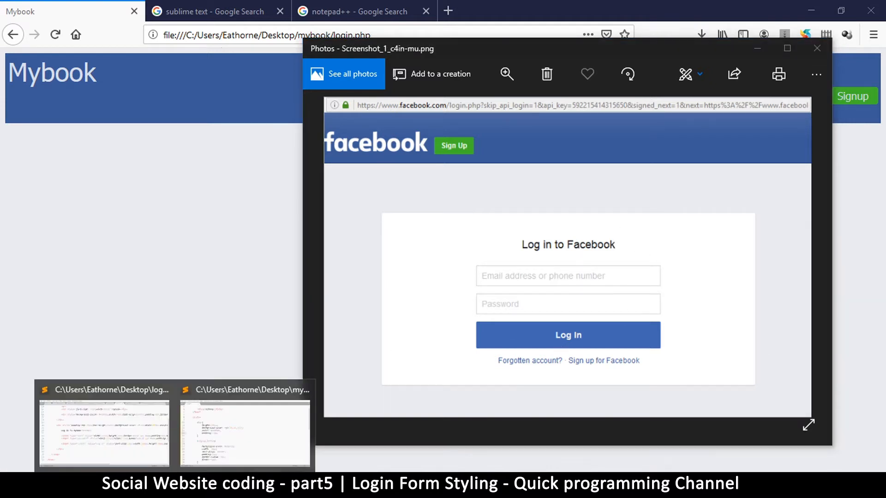
Step: After viewing the Facebook login screenshot in Photos, switch back to login.php in Sublime Text
left_click(103, 438)
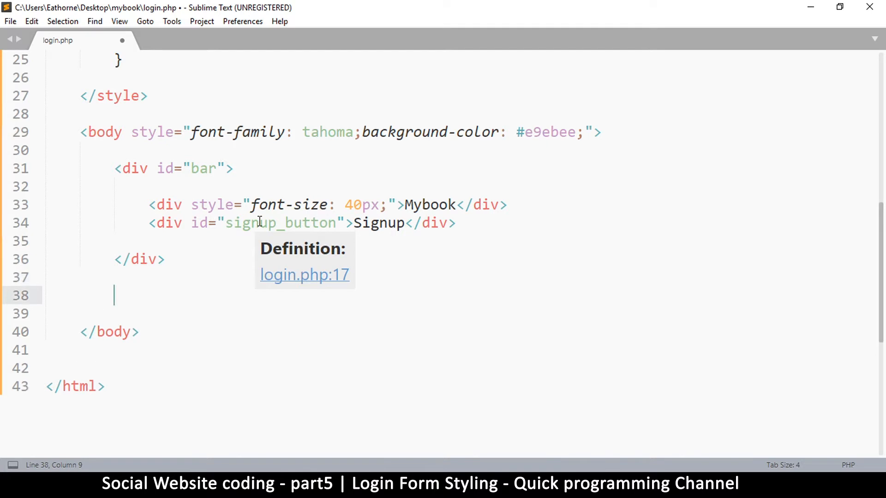
Step: Add a div below the bar with inline style background-color white and width 800px
type("<div>")
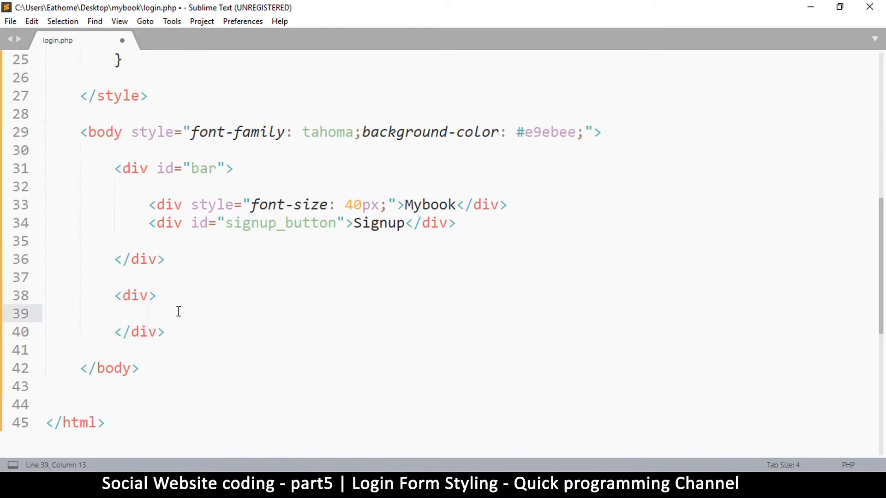
left_click(148, 295)
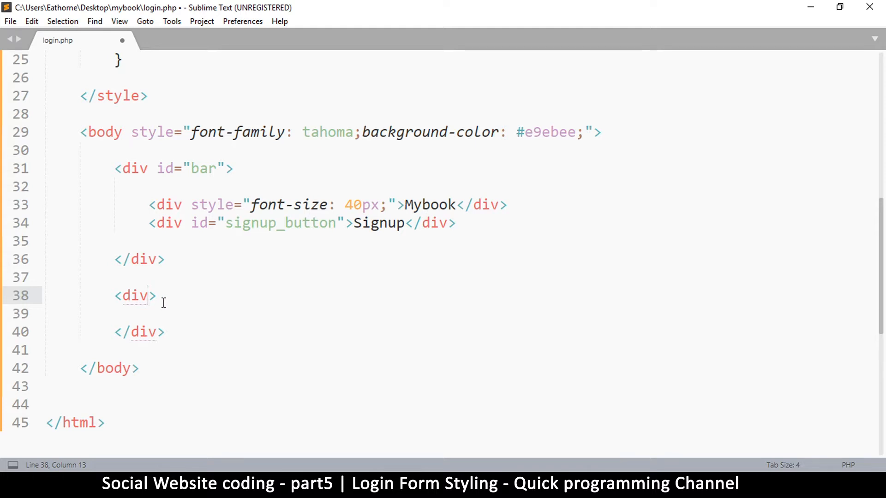
type("style=\"\"")
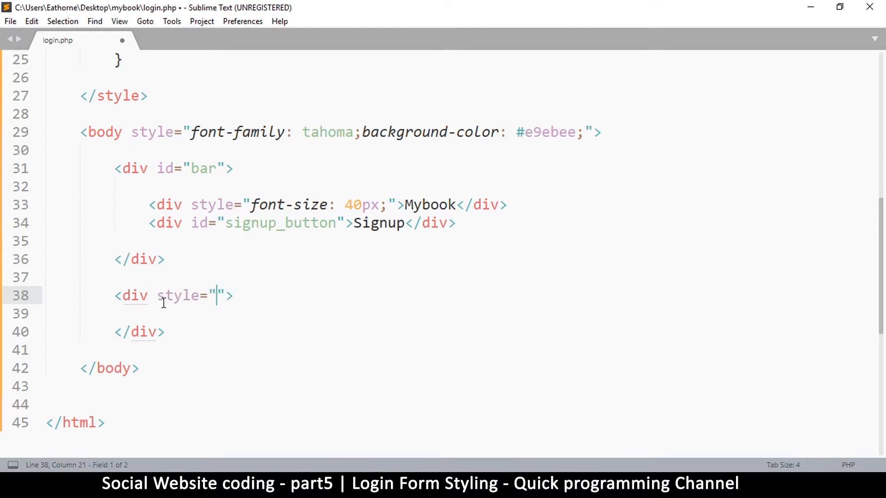
type("background-color: whi")
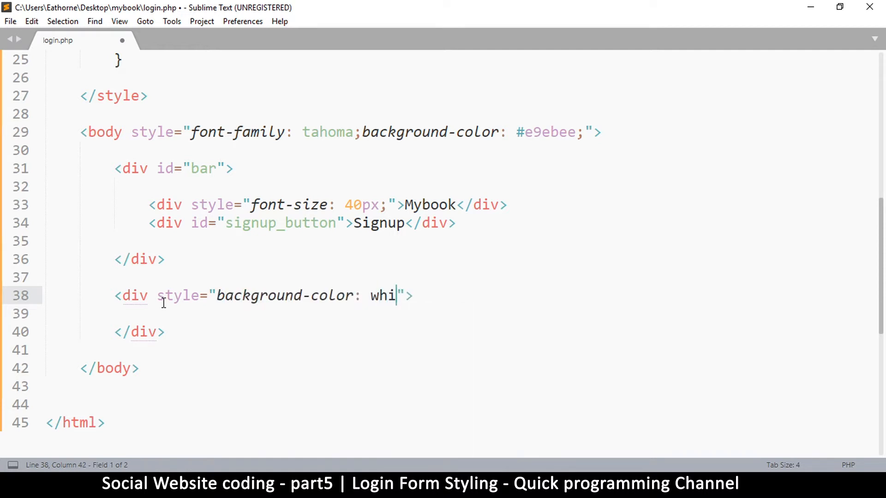
type("te;")
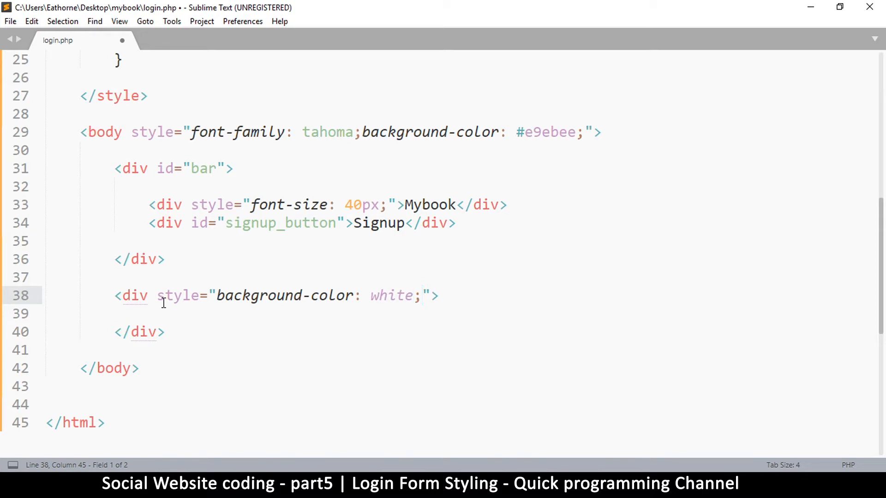
type("wodt")
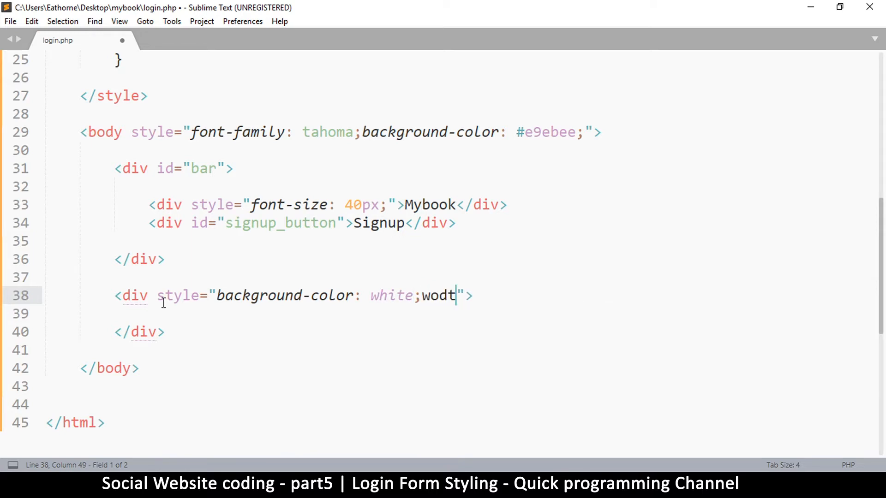
type("h:")
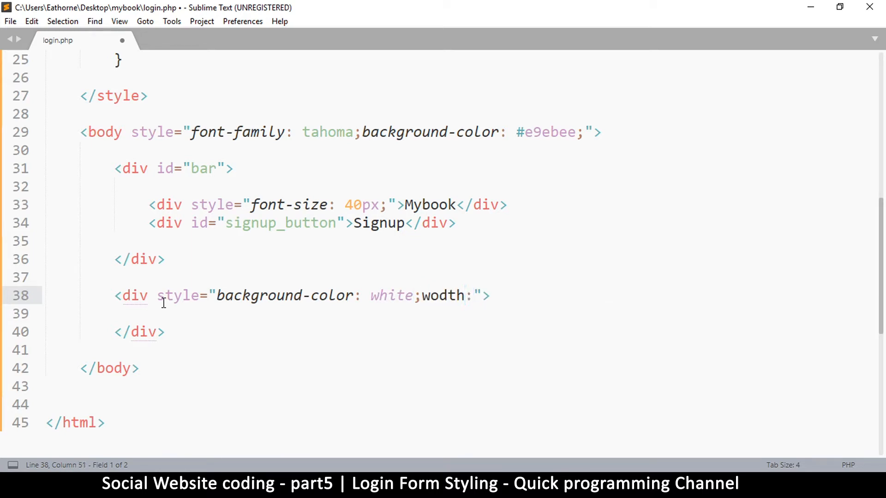
type("800px")
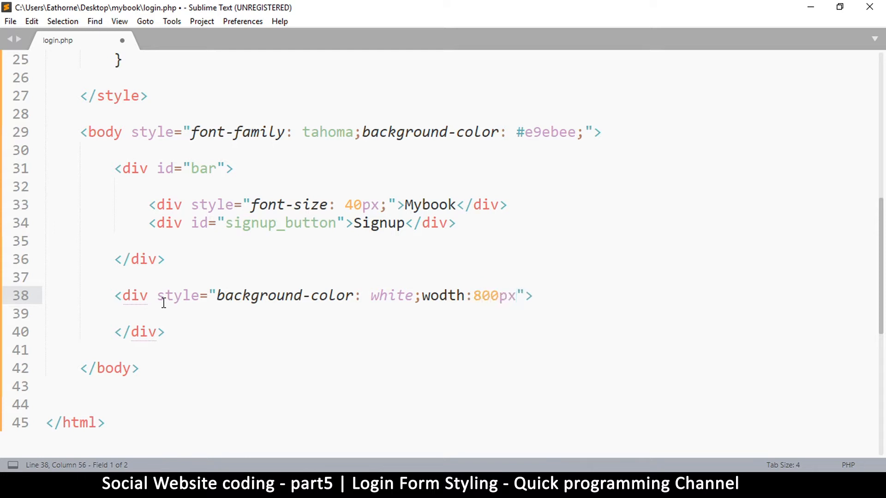
type(";")
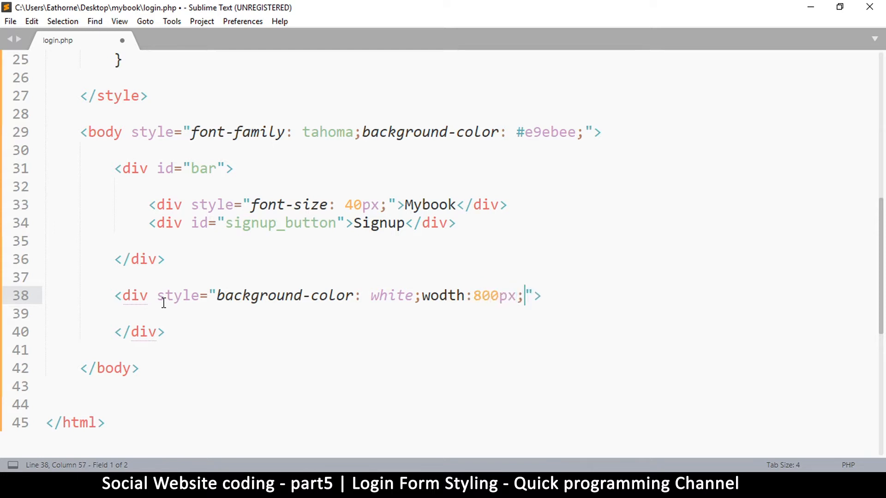
mouse_move(426, 304)
type("i")
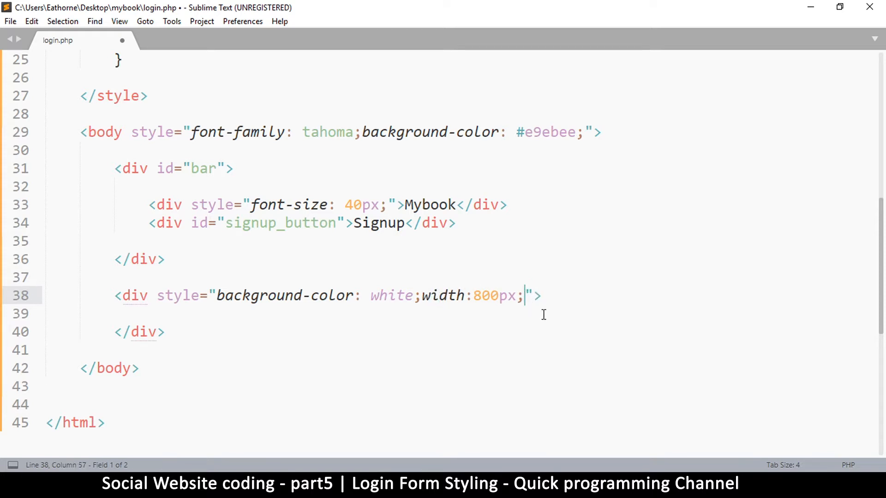
Step: Save login.php and append height: 400px to the div's style
key("ctrl+s")
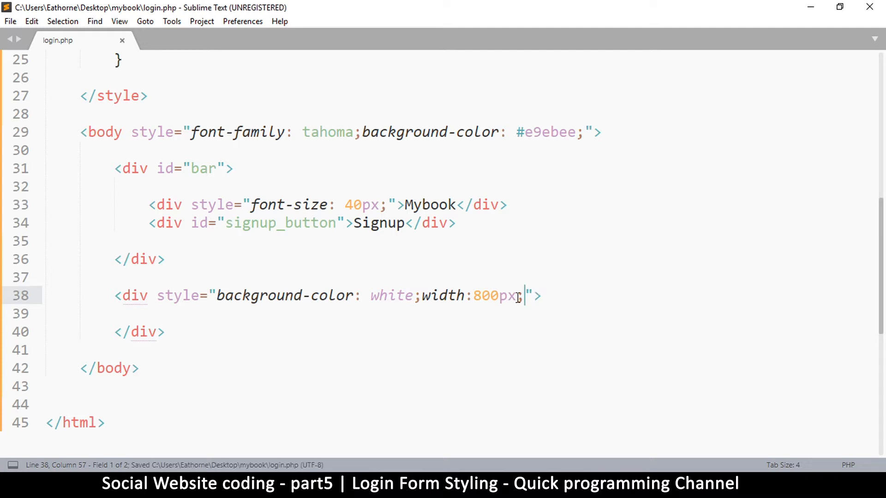
type(";height:")
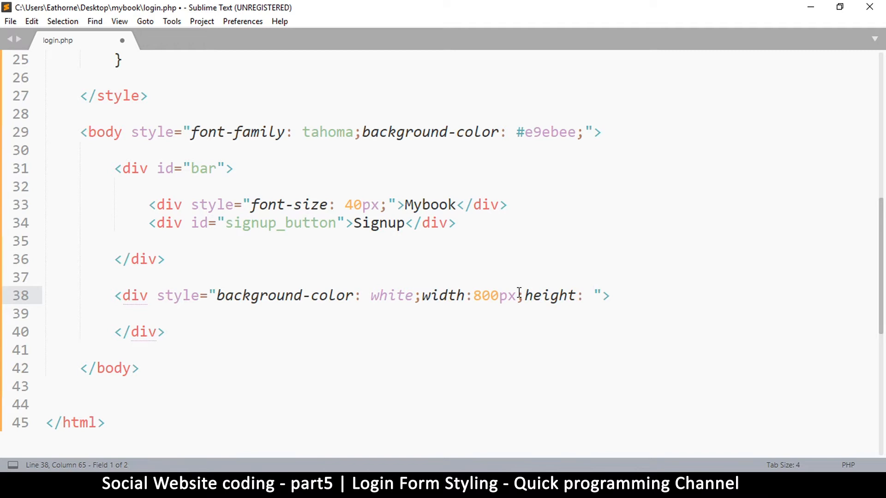
type("400")
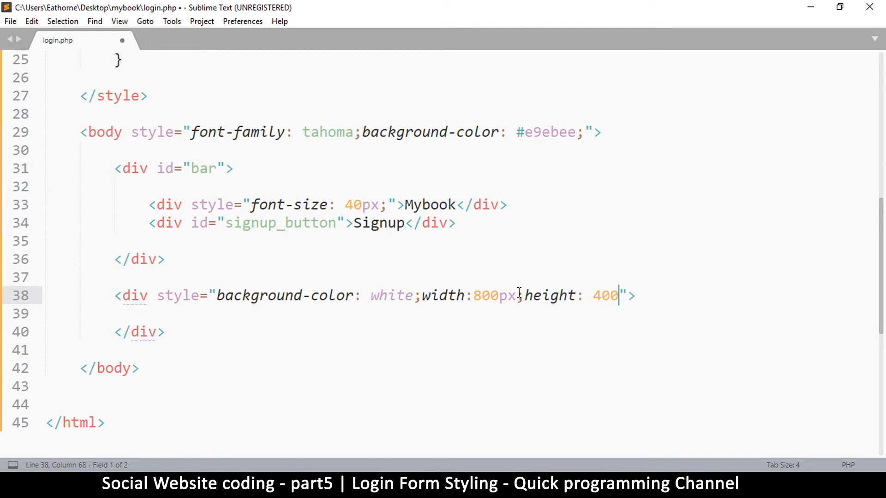
type("px;")
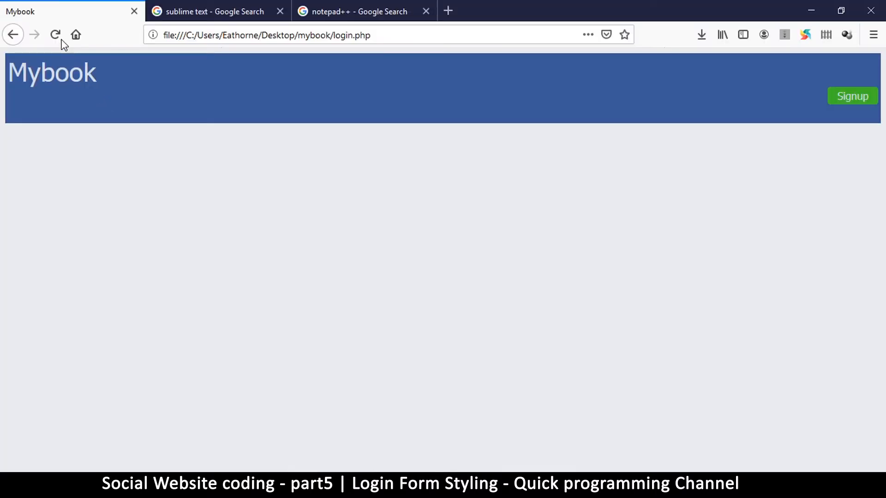
Step: Reload login.php in Firefox to show the white box under the blue bar
left_click(55, 35)
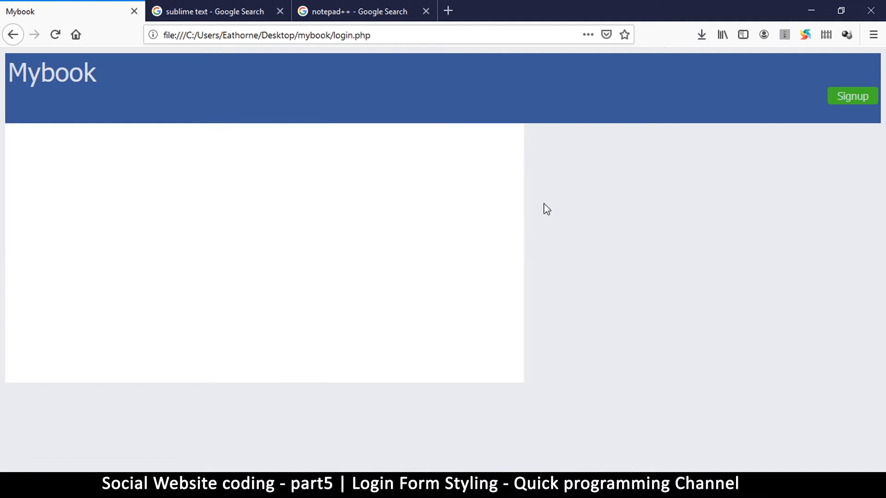
mouse_move(507, 391)
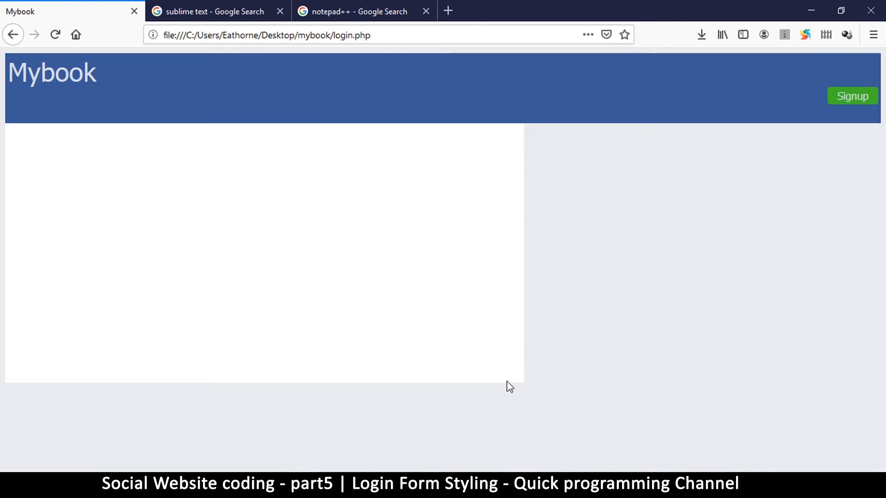
mouse_move(539, 243)
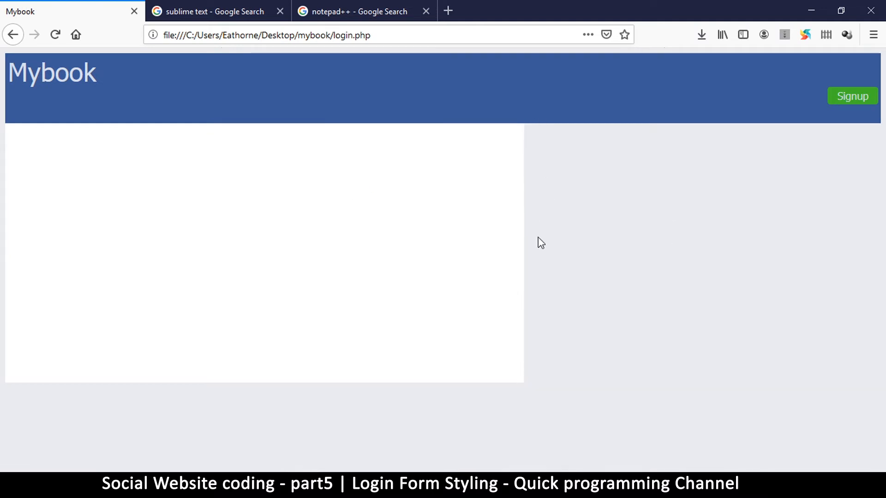
mouse_move(514, 240)
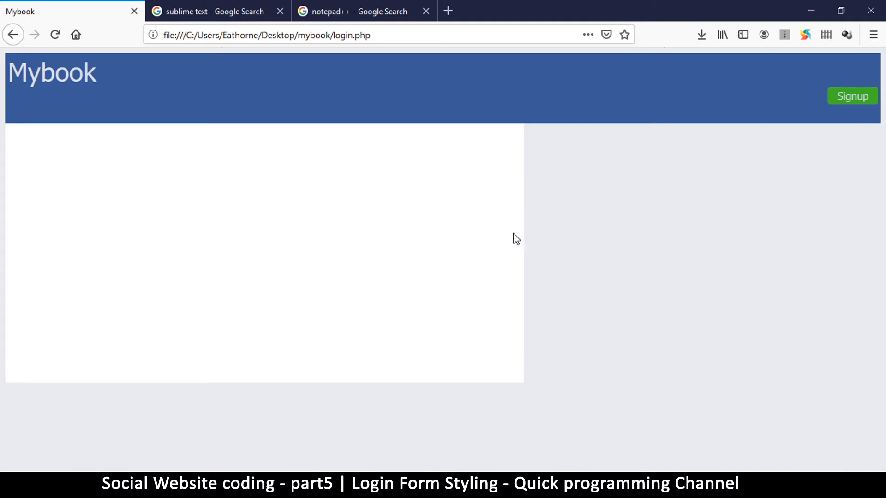
mouse_move(564, 265)
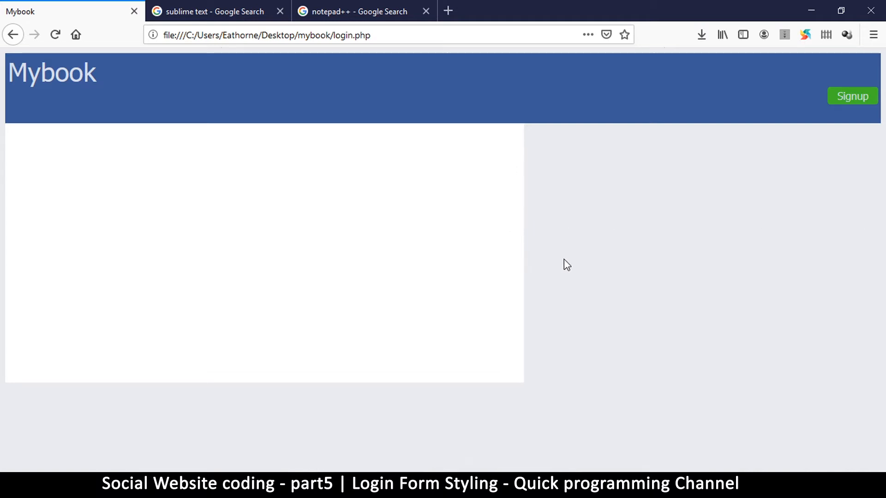
mouse_move(62, 245)
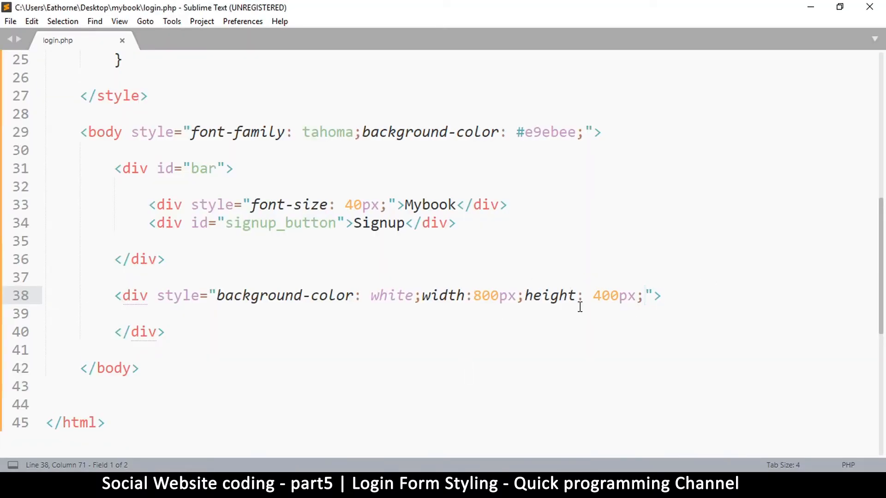
Step: Append margin:auto; to the white div's inline style after the height
type("margin")
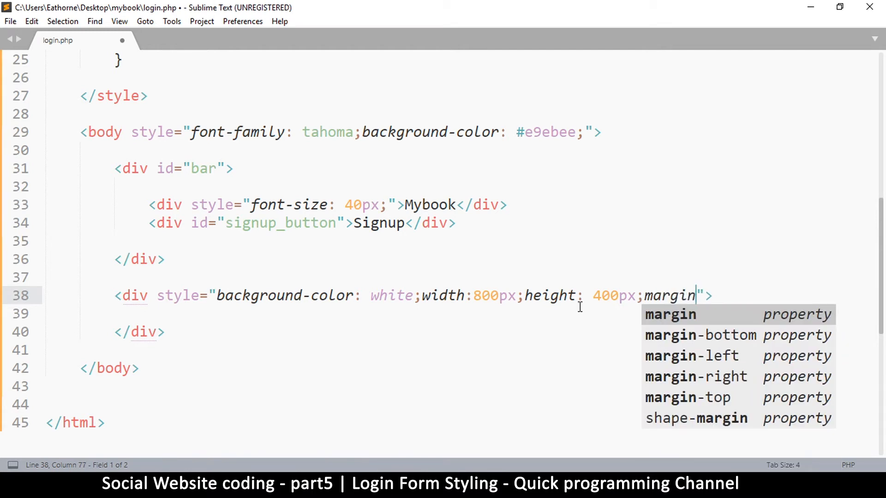
type(":auto")
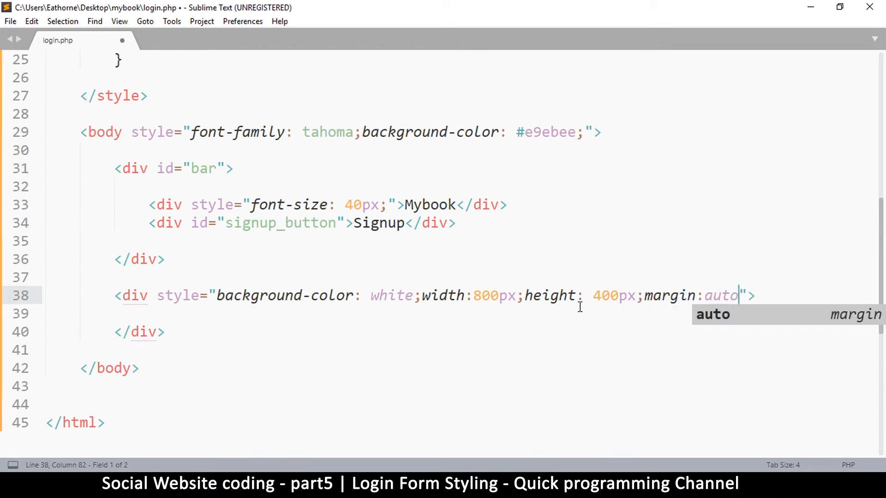
type(";")
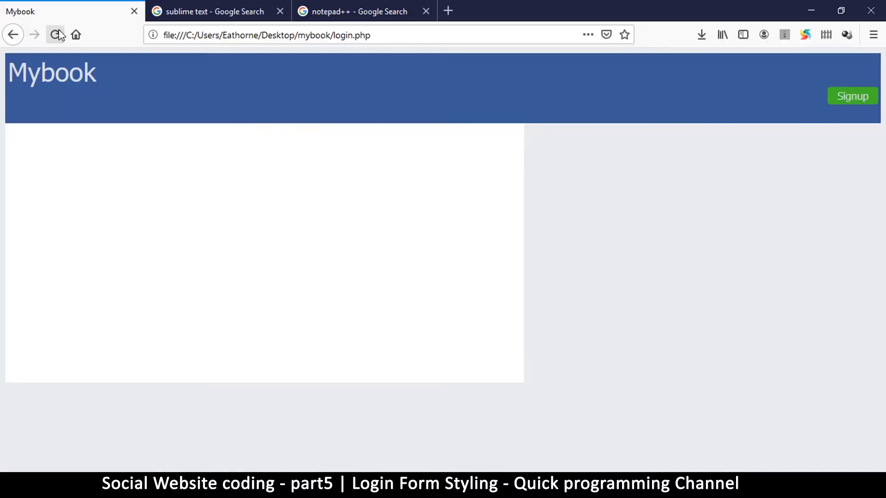
Step: Reload login.php in Firefox to see the box centred beneath the Mybook bar
left_click(54, 34)
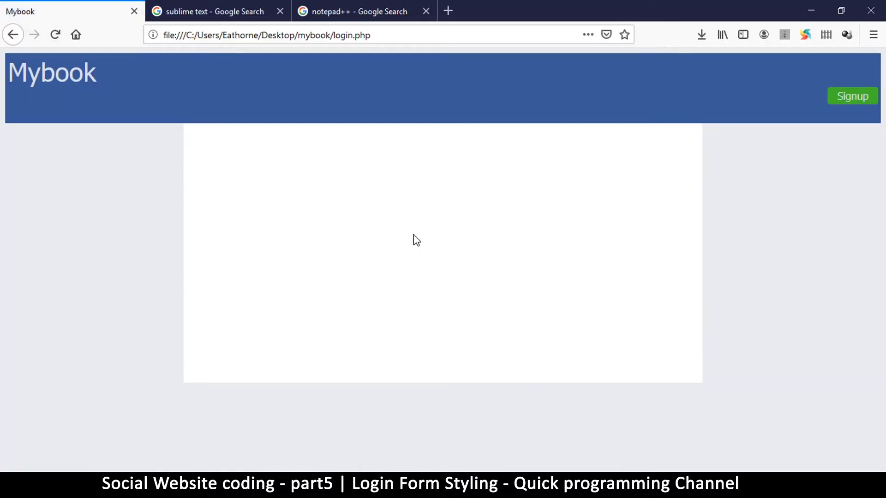
mouse_move(169, 474)
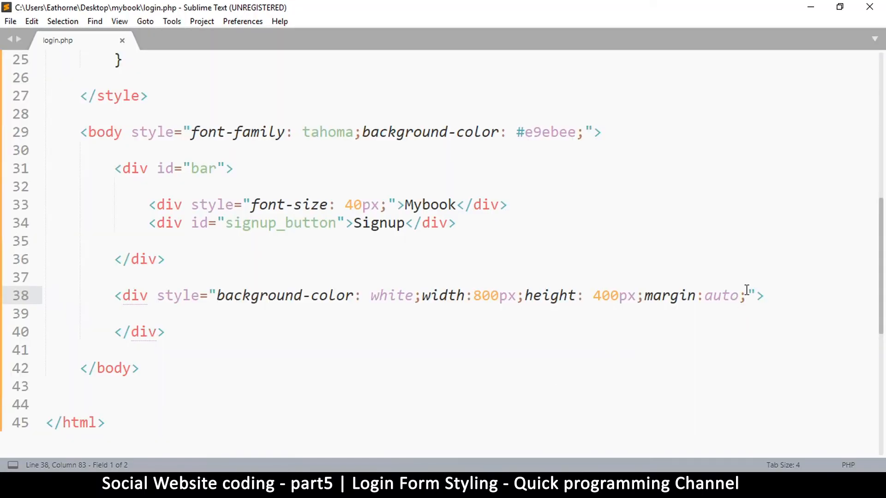
Step: Add margin-top: 20px to the white div's style and save login.php
type("margin")
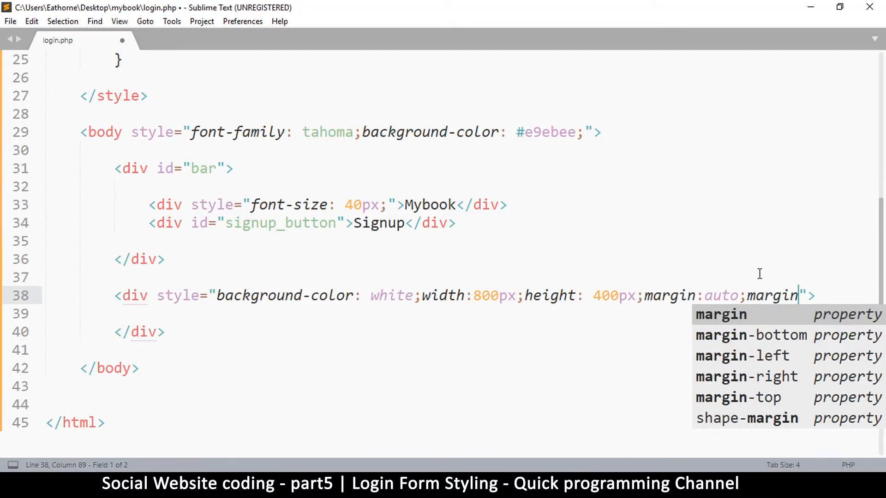
type("-top:")
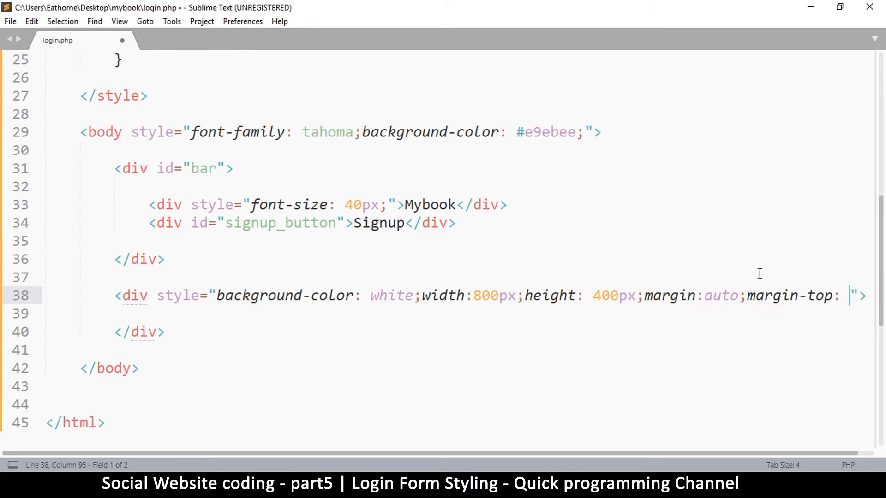
type("20px")
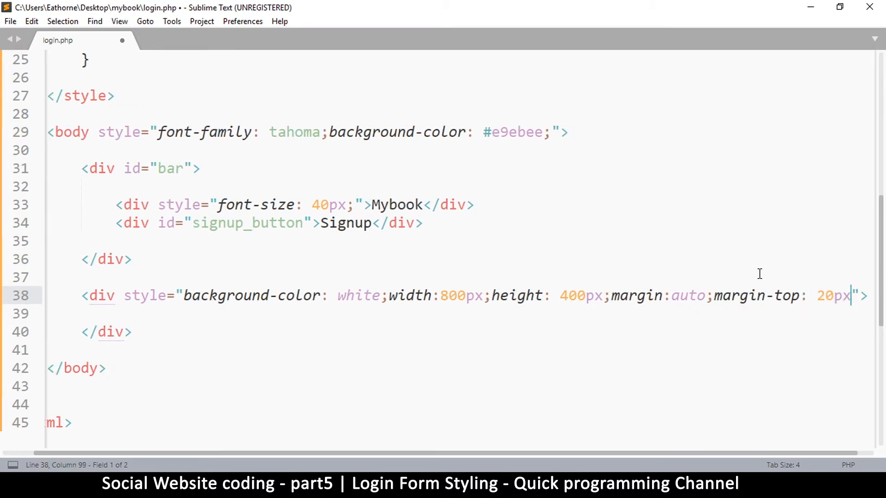
key("ctrl+s")
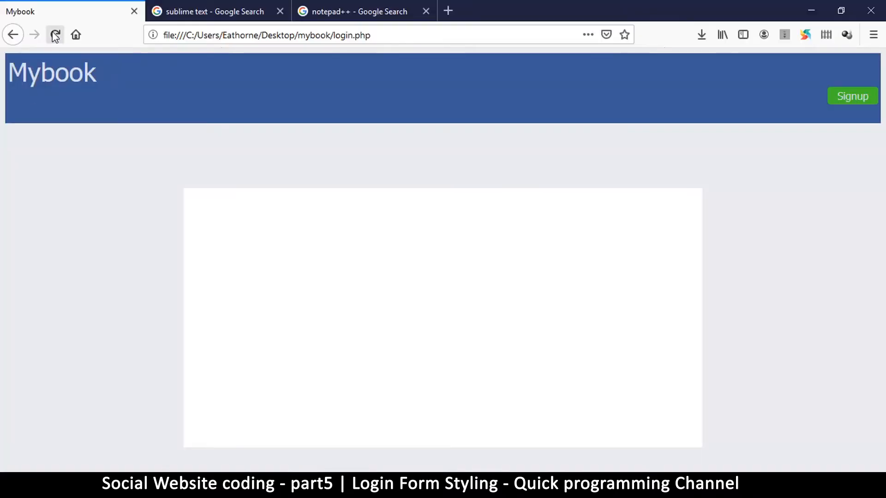
Step: Reload login.php in Firefox to show the gap between the white box and header
left_click(55, 34)
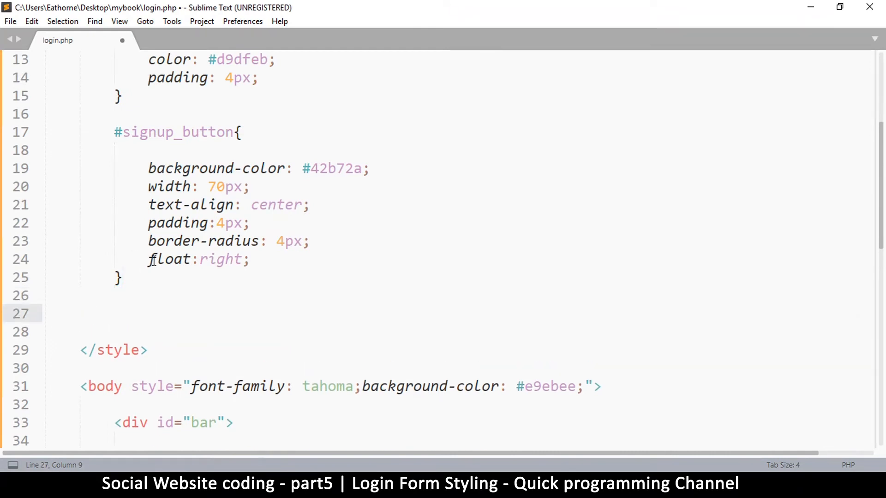
Step: Write an empty #bar2 rule in the style block
type("#")
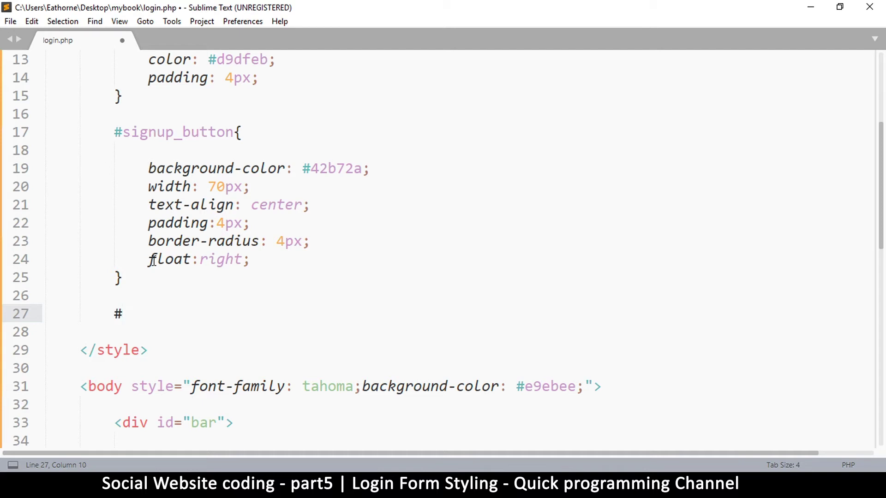
left_click(123, 314)
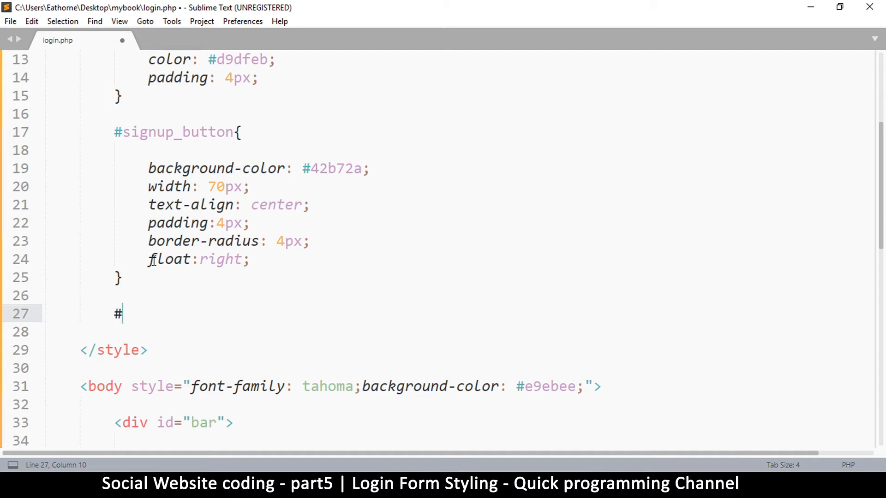
type("logi")
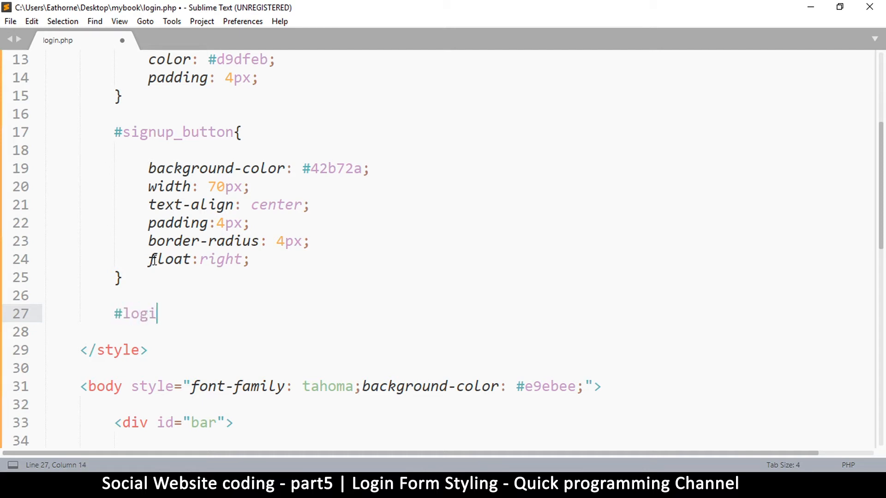
type("n_bar{")
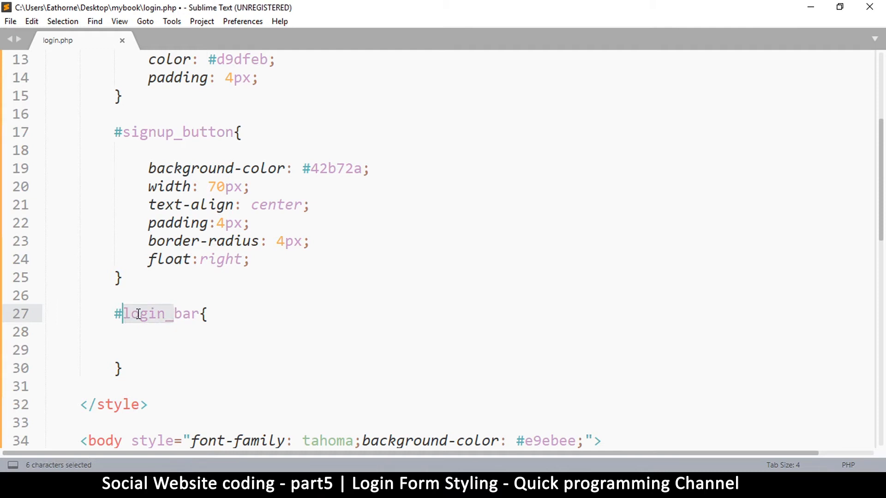
type("bar2")
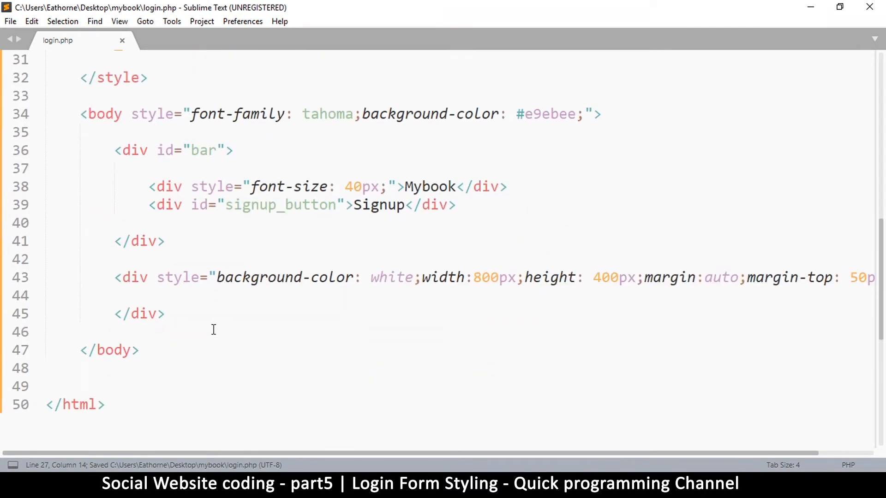
Step: Give the white div id="bar2" and select its inline style text
left_click(179, 277)
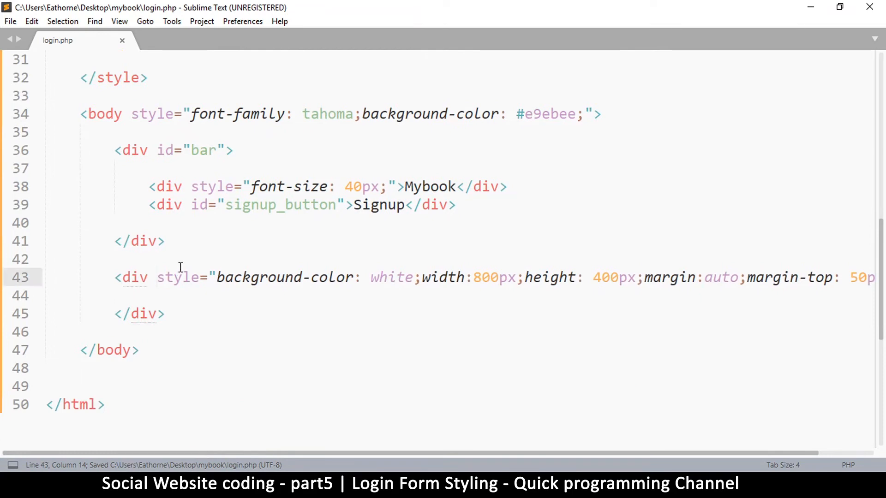
type("id=\"bar2")
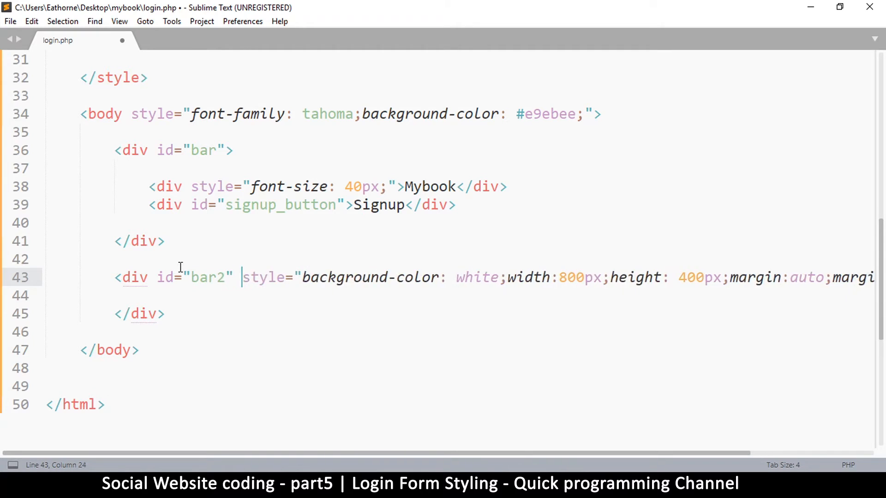
double_click(203, 277)
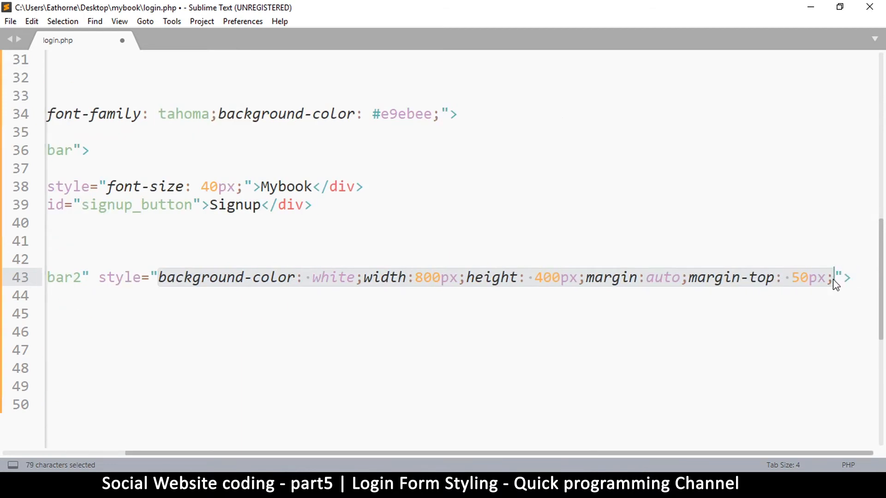
Step: Cut the div's inline styles and paste them into #bar2, splitting declarations onto separate lines
key("Ctrl+x")
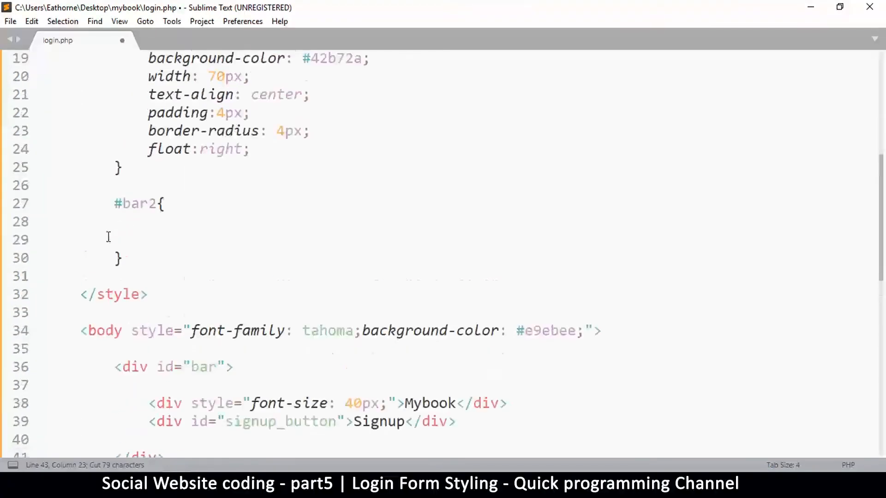
left_click(140, 241)
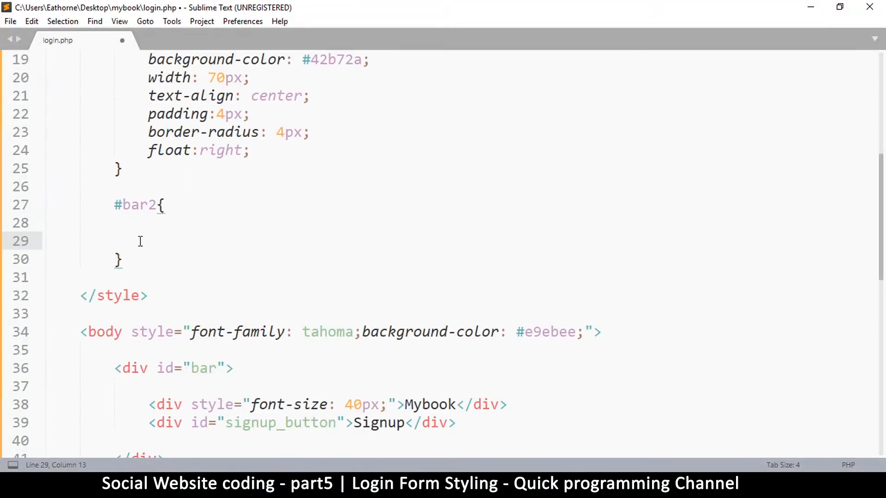
type("background-color: white;width:800px;height: 400px;margin:auto;margin-top: 50px;")
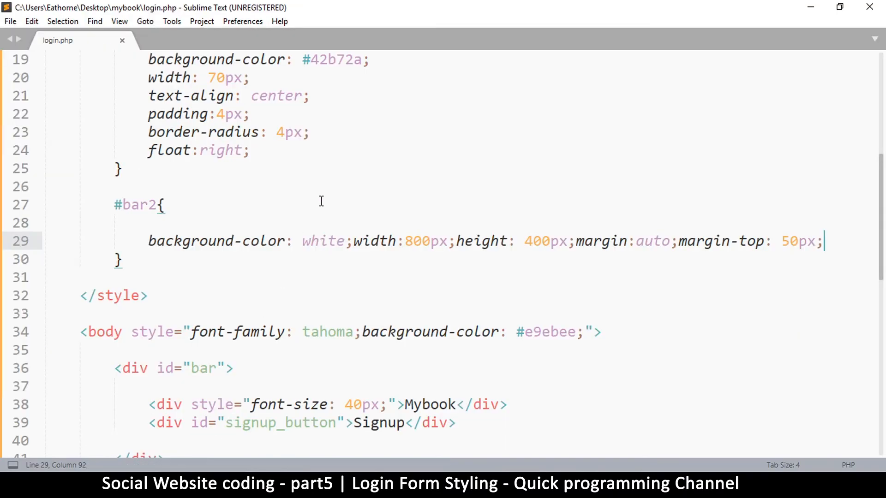
key("Enter")
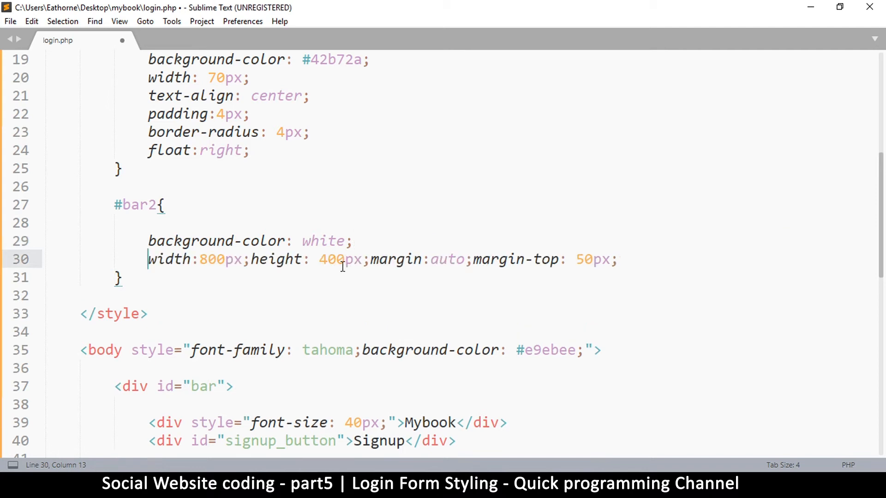
key("Enter")
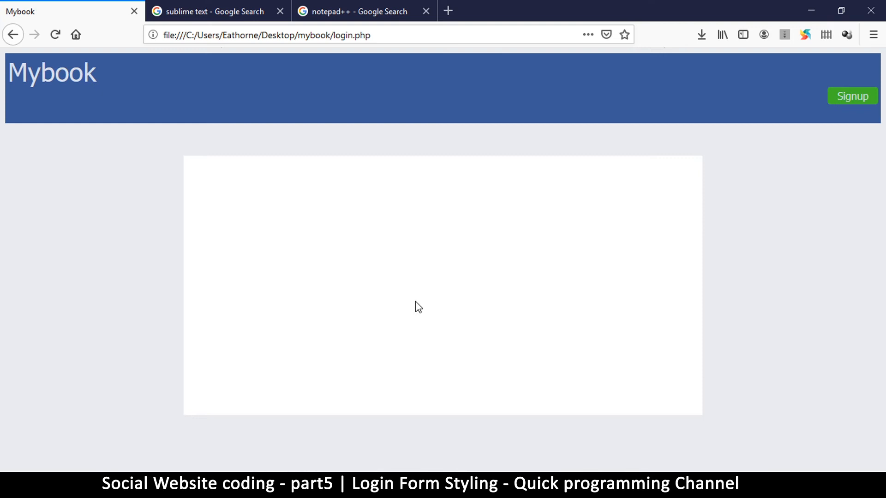
mouse_move(515, 435)
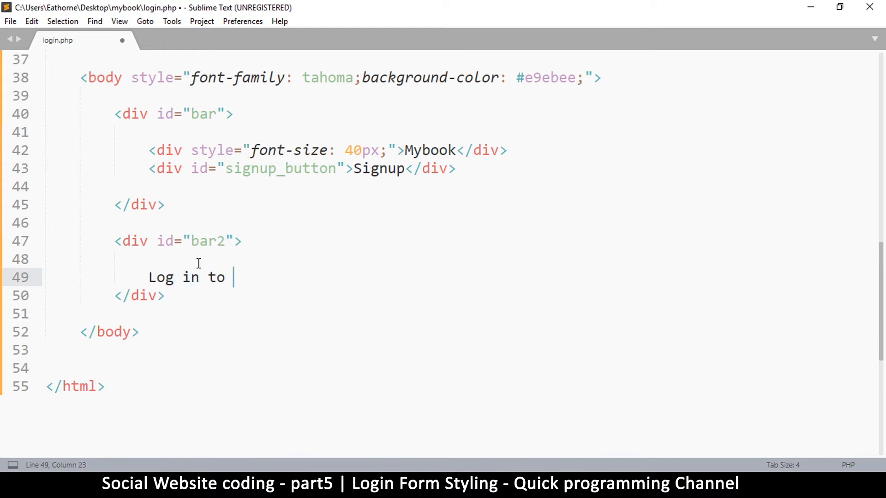
Step: Type 'Log in to Mybook' inside the bar2 div
type("Mybook")
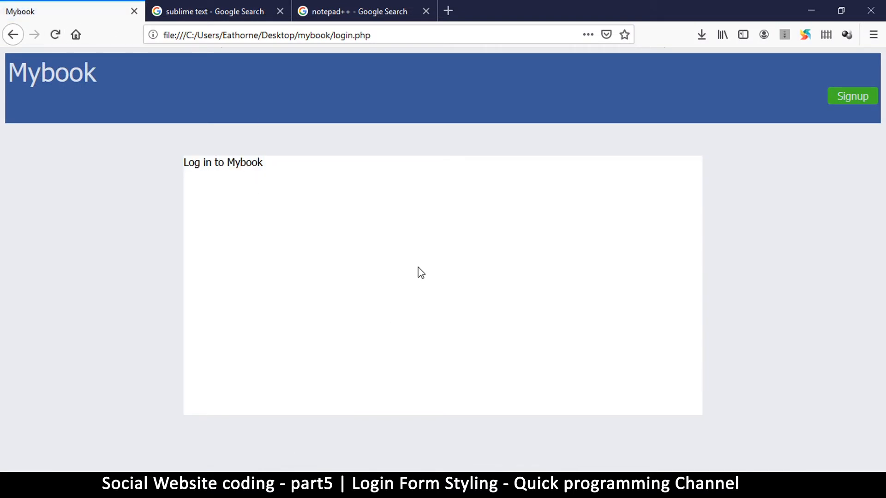
mouse_move(239, 426)
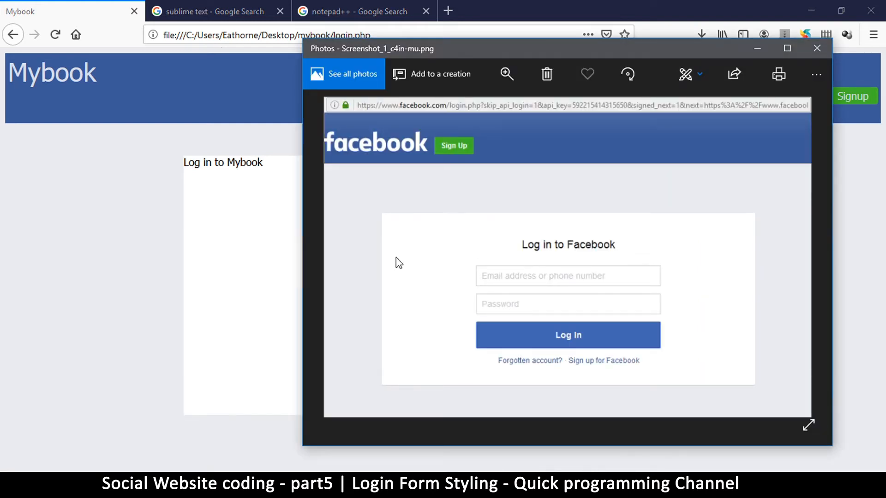
mouse_move(400, 219)
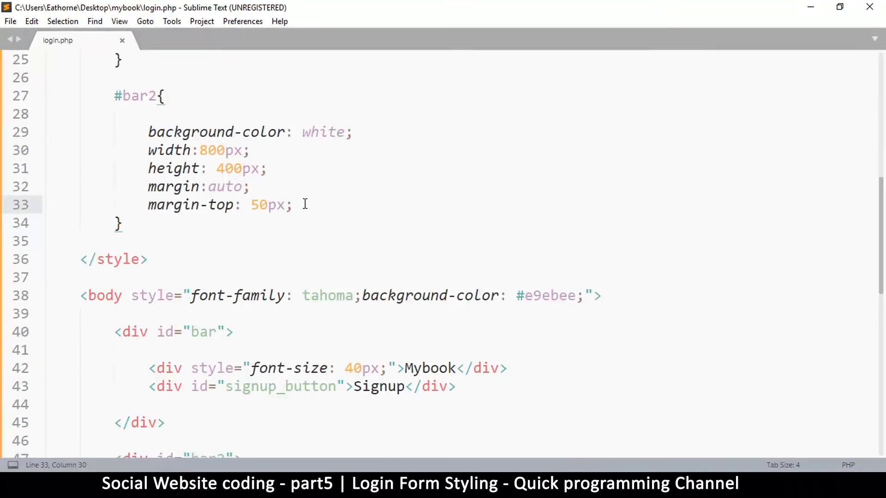
Step: Add padding: 10px; and text-align: center; to the #bar2 rule
type("pad")
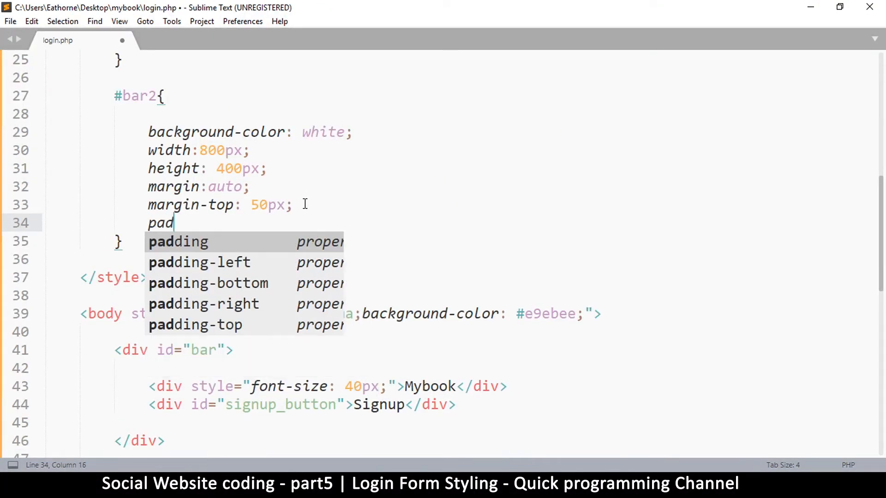
type("ding:1;")
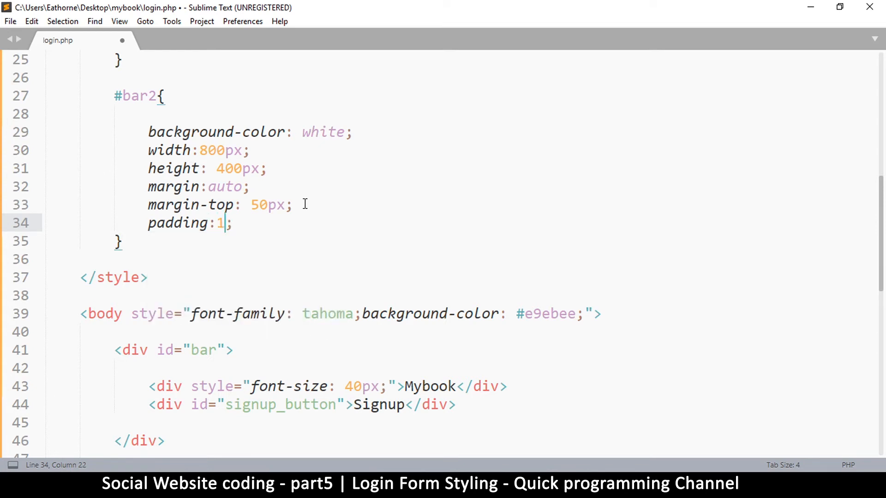
type("0px;")
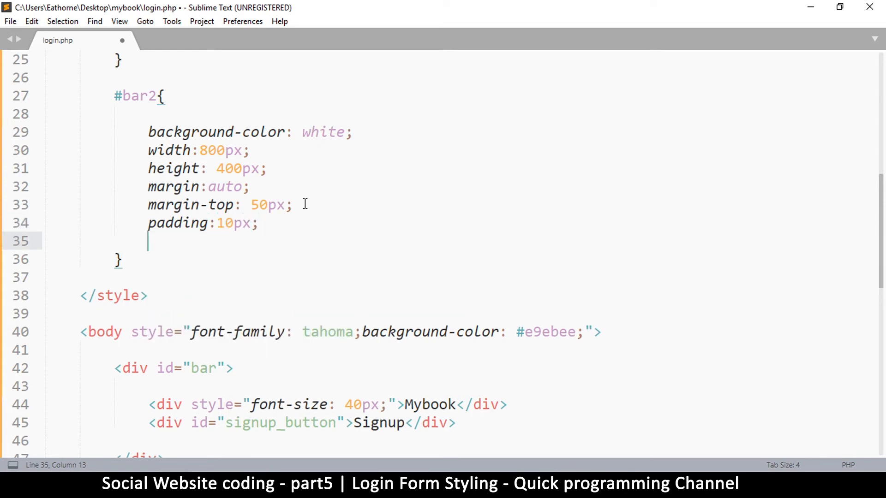
type("text")
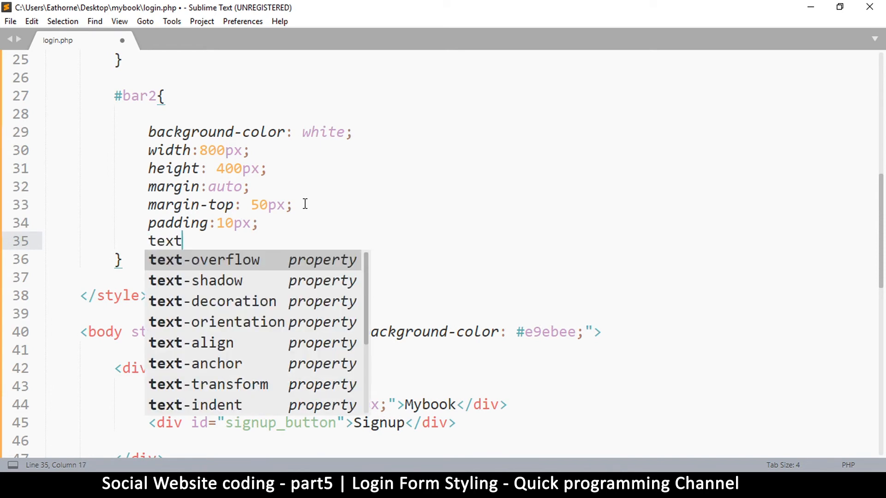
type("-a")
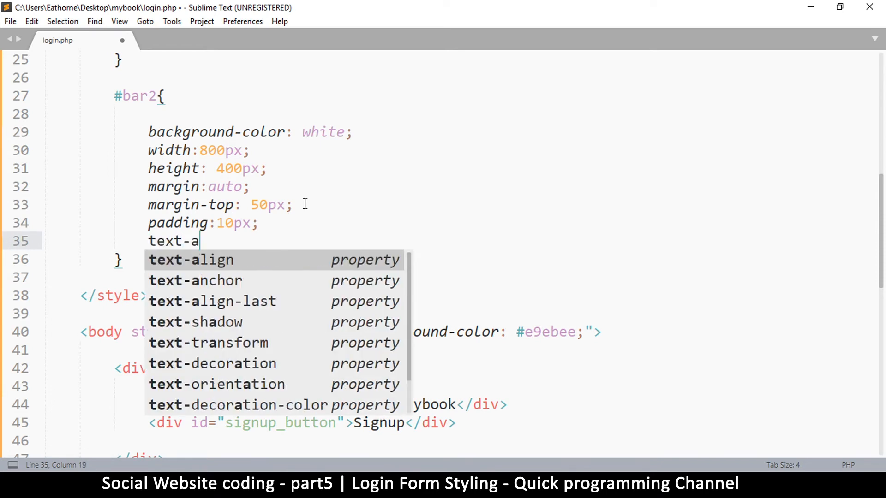
type("lign: cen")
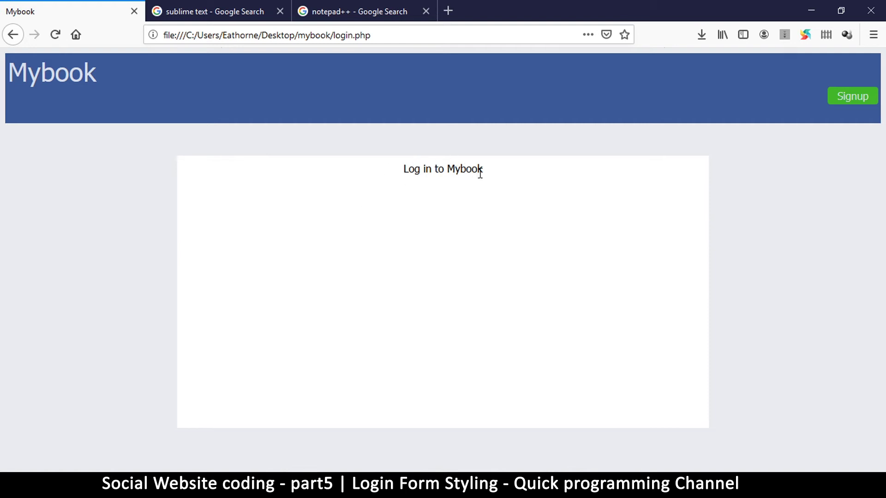
mouse_move(403, 171)
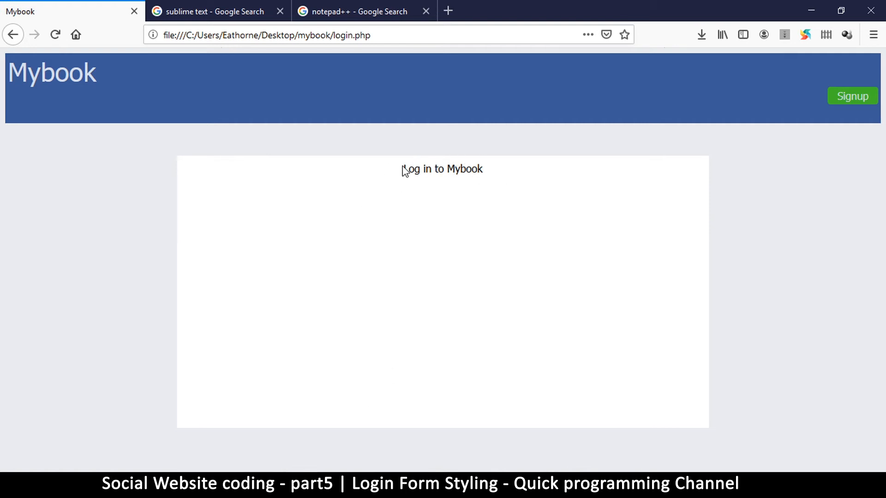
mouse_move(476, 389)
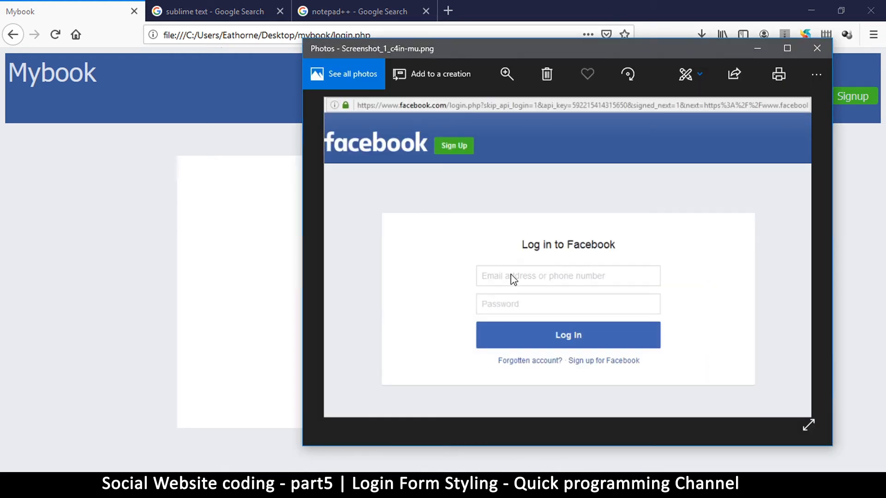
mouse_move(518, 299)
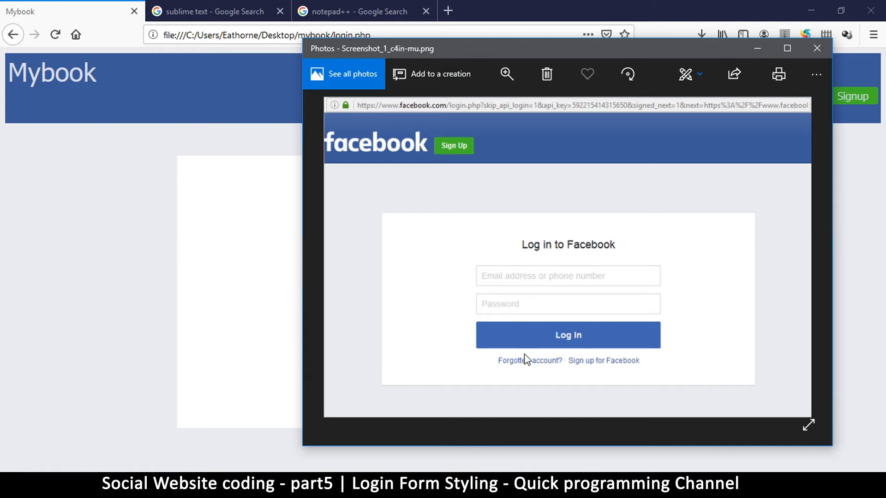
mouse_move(474, 300)
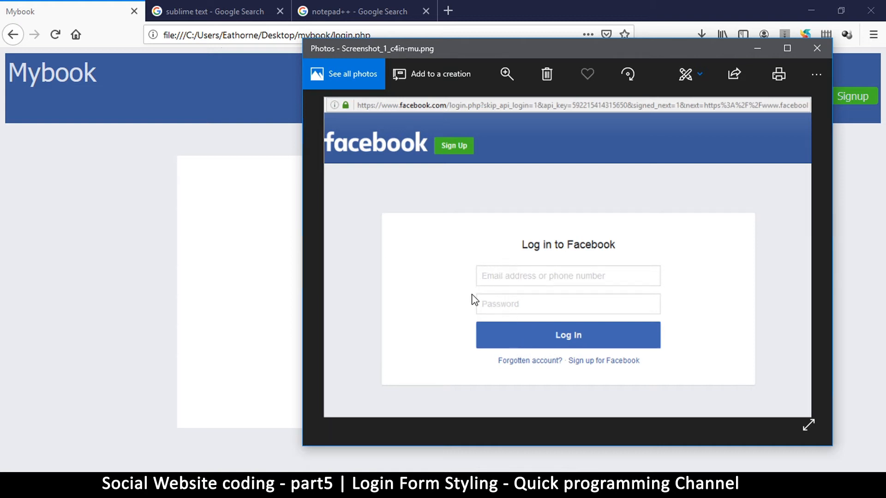
mouse_move(490, 288)
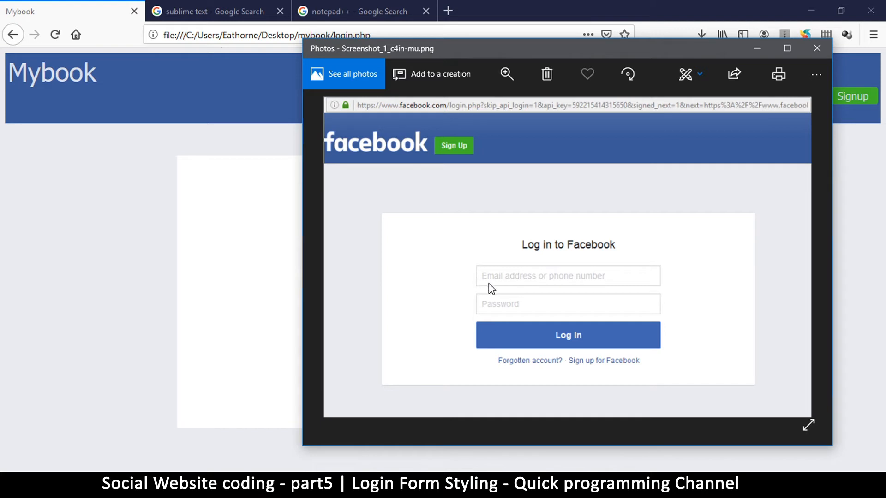
mouse_move(507, 286)
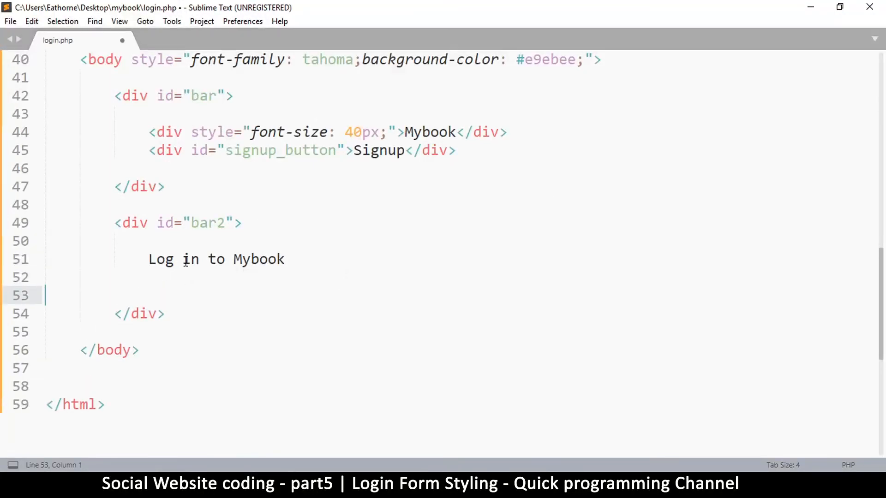
Step: Insert an <input type="text"> tag below the 'Log in to Mybook' heading and save
type("<input type=\"\" name=\"\">")
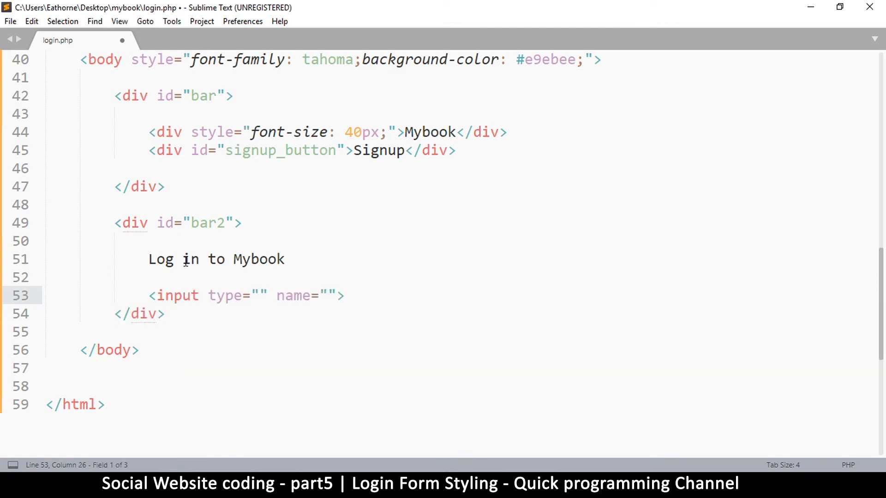
left_click(257, 295)
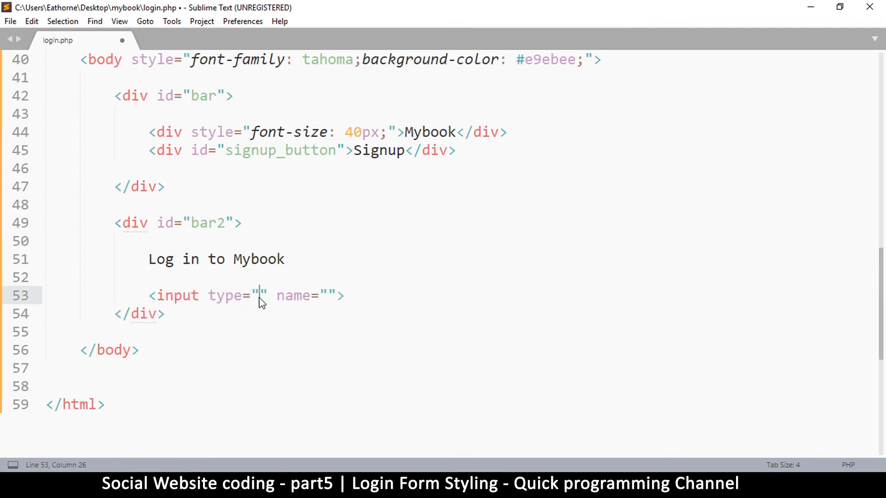
type("text")
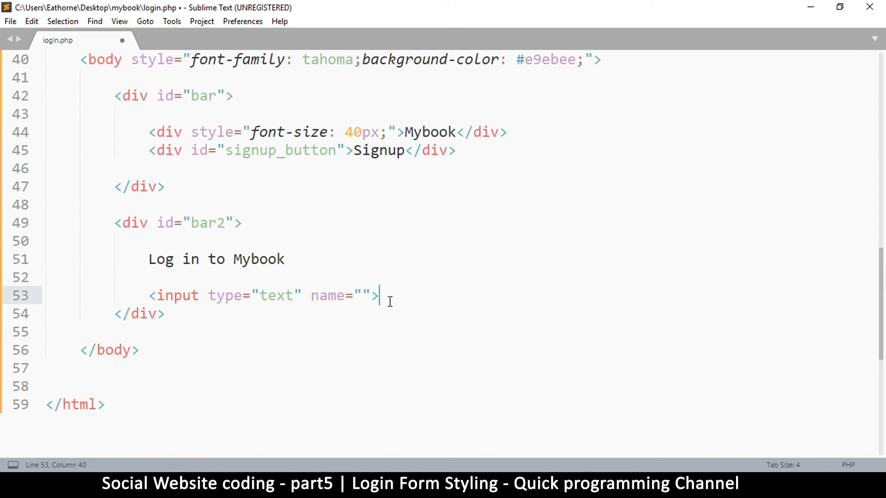
key("Enter")
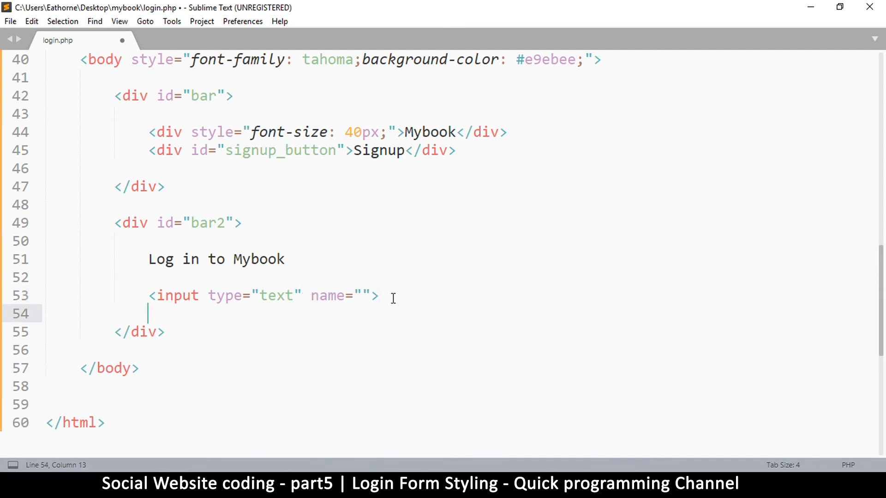
key("ctrl+s")
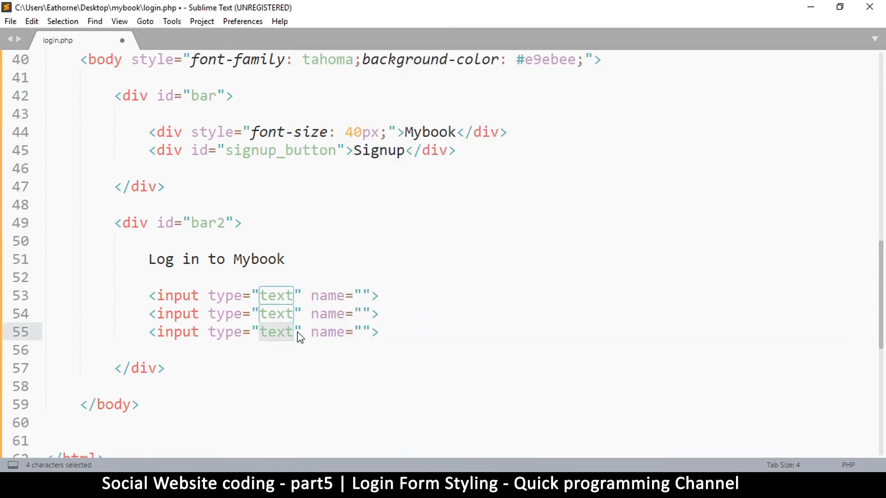
Step: Change the third duplicated input's type to submit
type("submit")
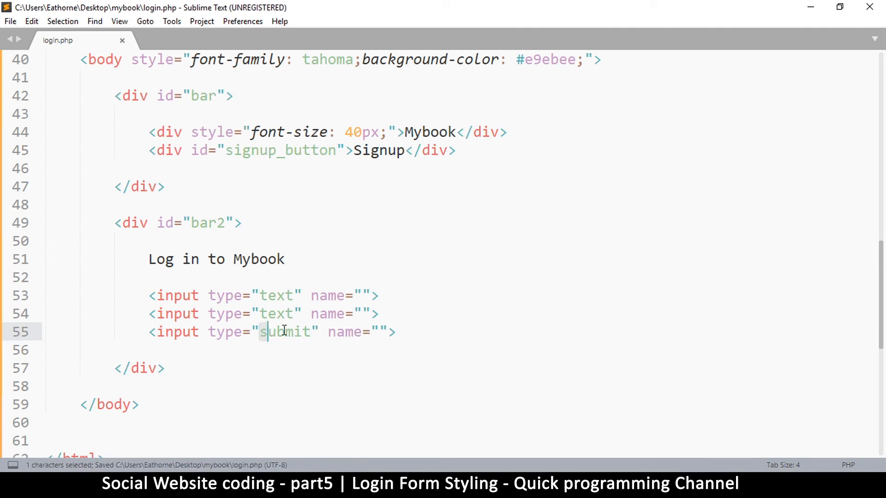
double_click(286, 332)
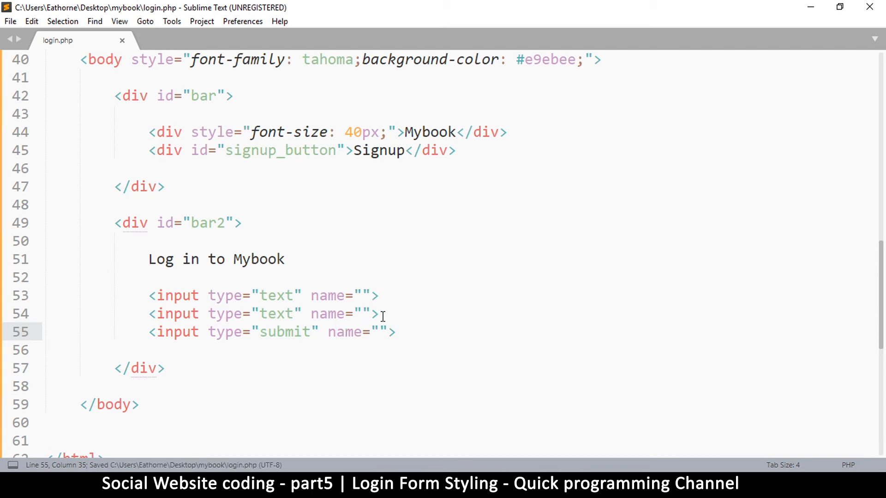
mouse_move(368, 338)
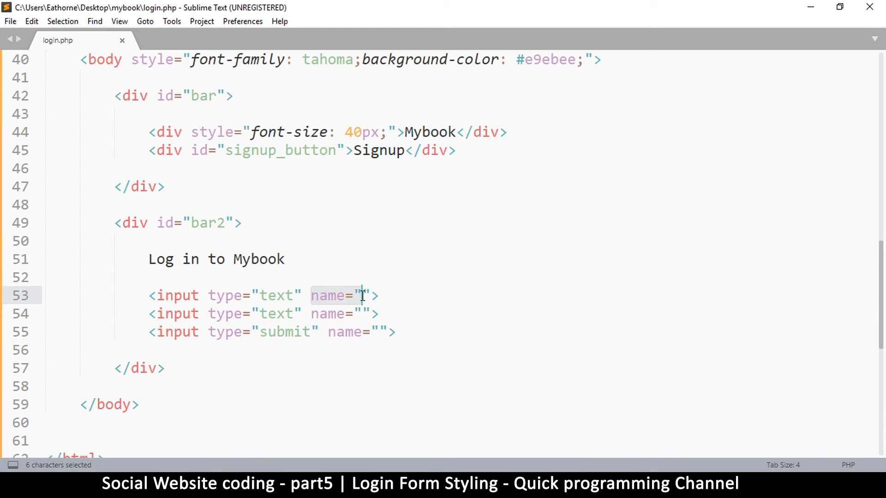
left_click(329, 314)
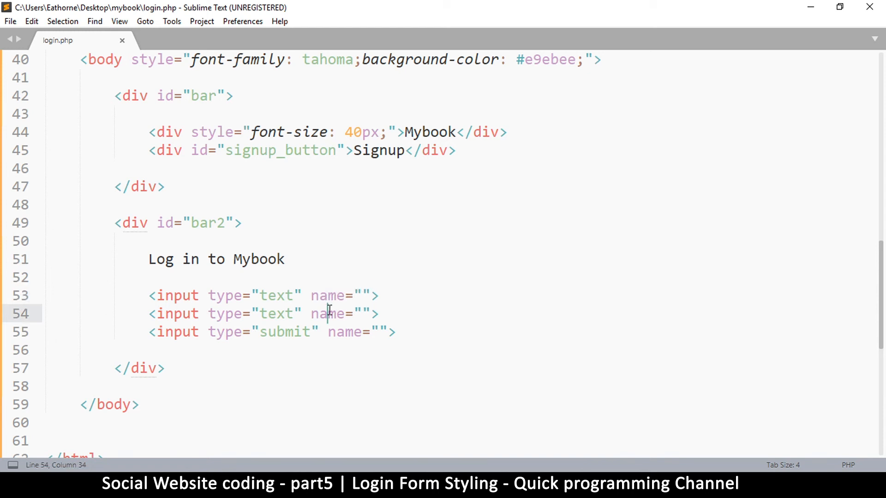
mouse_move(310, 295)
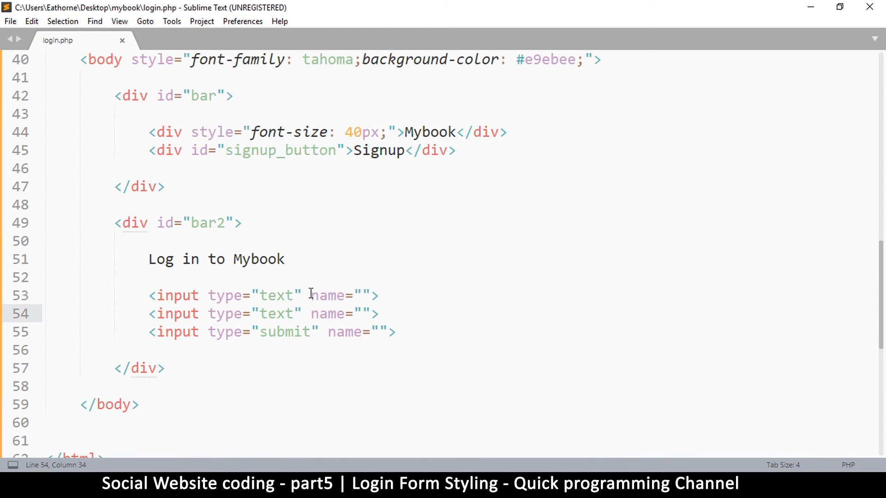
Step: Replace name with id on the inputs, set ids text, text and button, and save
double_click(327, 295)
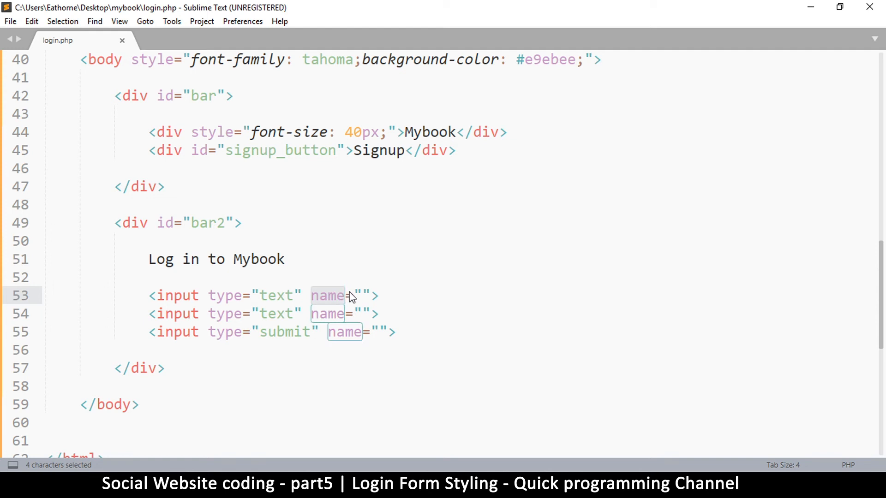
type("id")
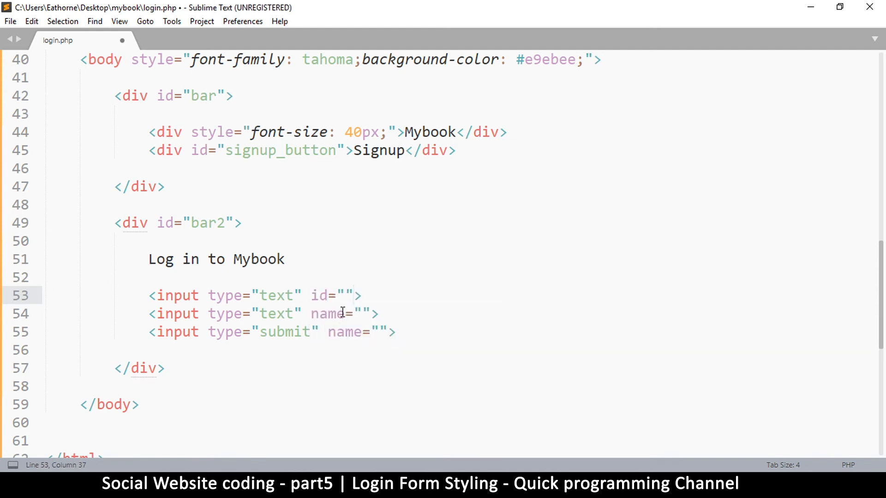
type("id")
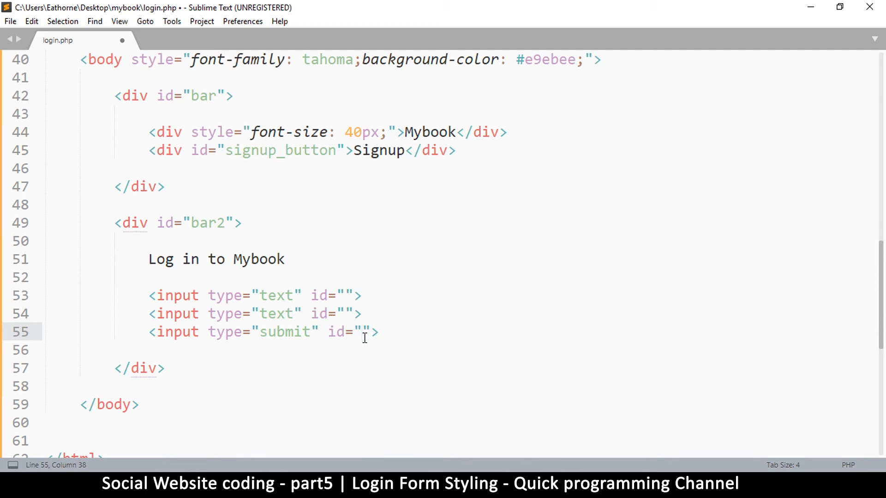
type("button")
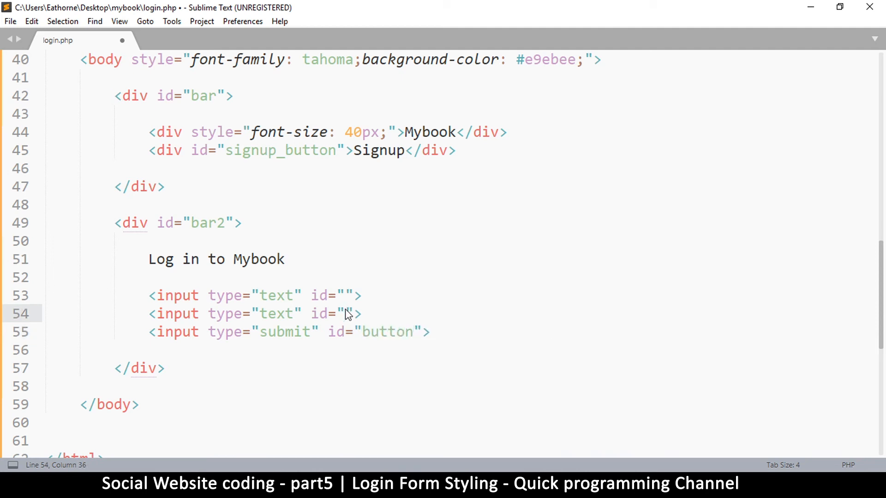
type("text")
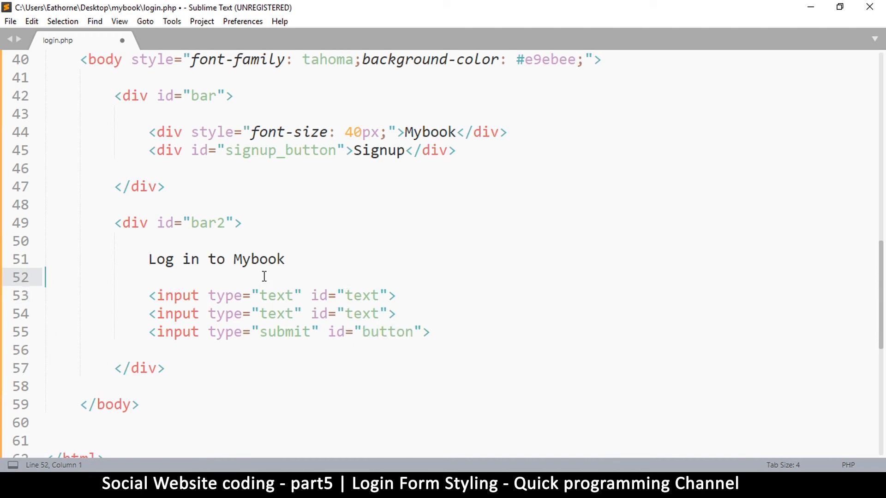
key("ctrl+s")
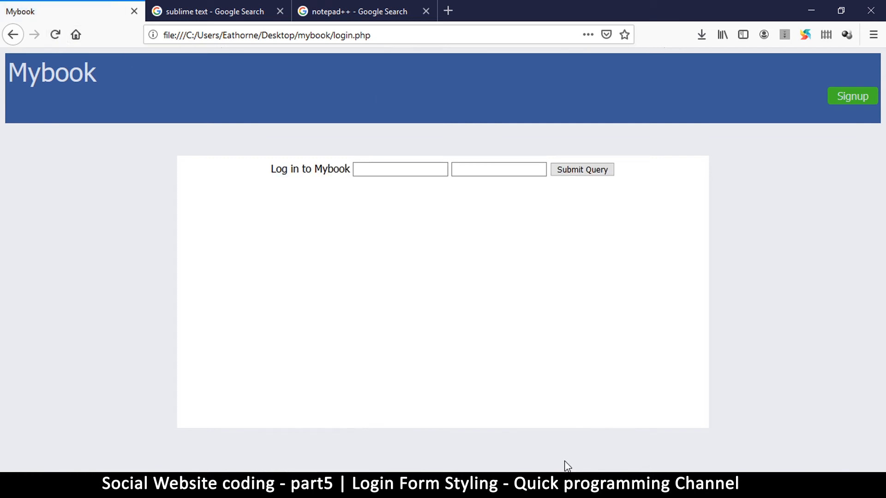
mouse_move(505, 246)
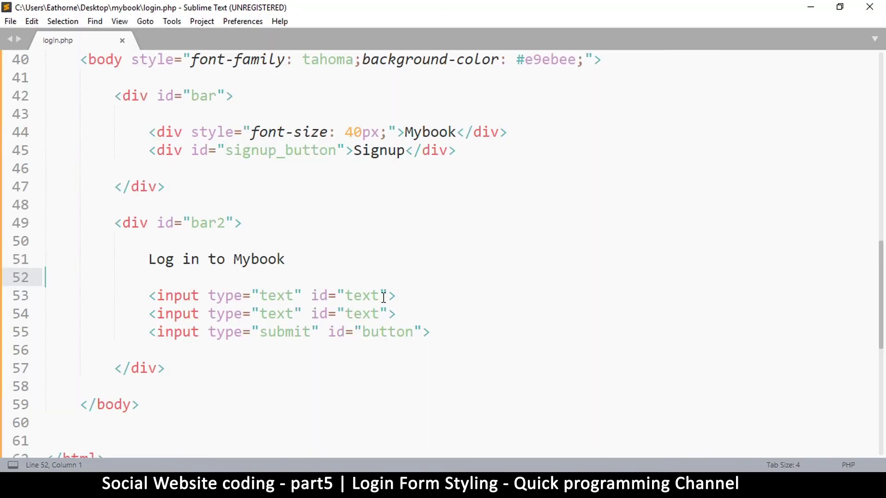
Step: Insert a <br> line-break tag after the first text input
left_click_drag(397, 295, 397, 314)
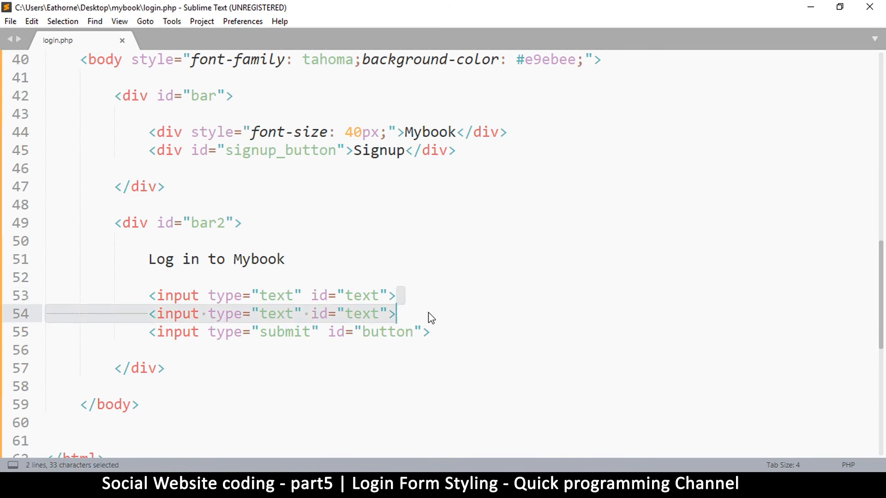
left_click(405, 295)
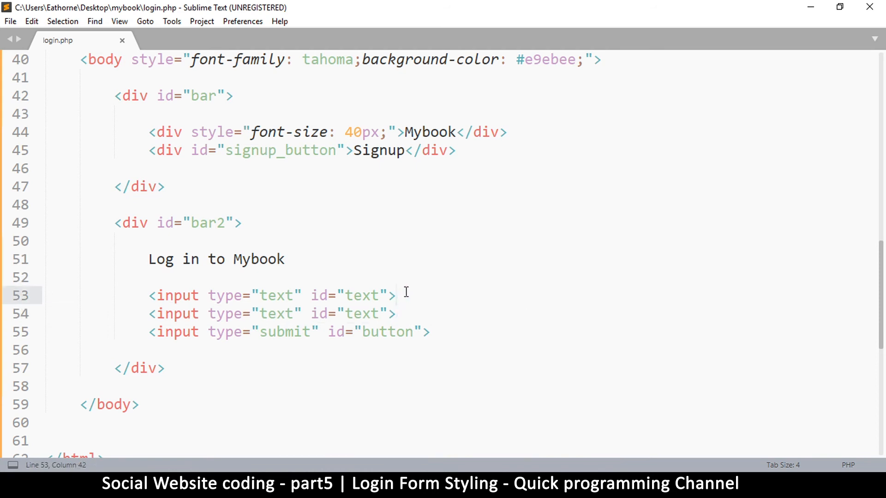
left_click(177, 332)
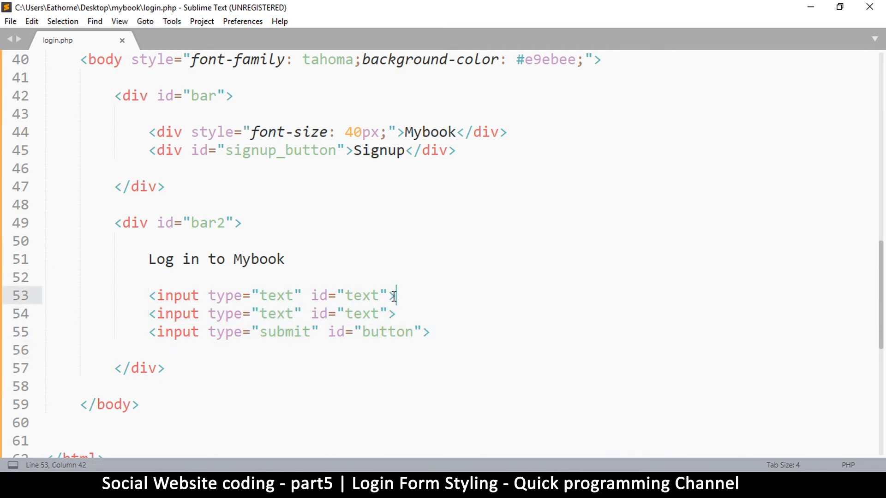
left_click(396, 314)
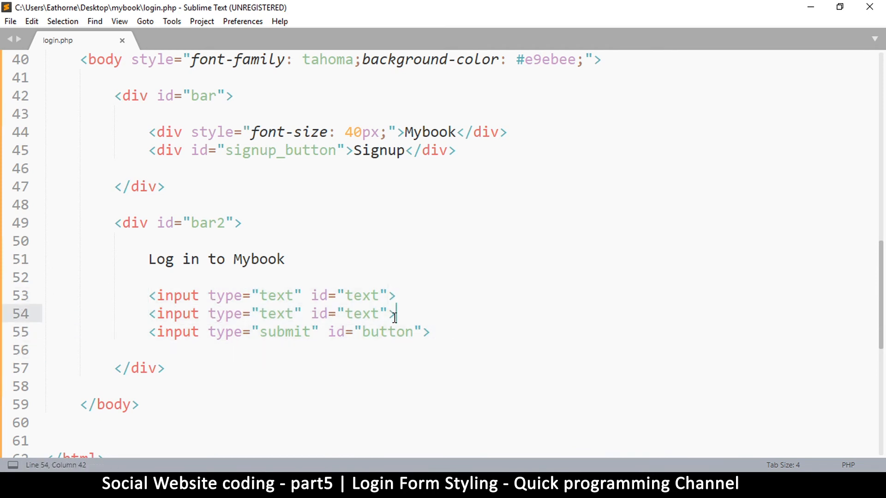
left_click_drag(149, 295, 396, 314)
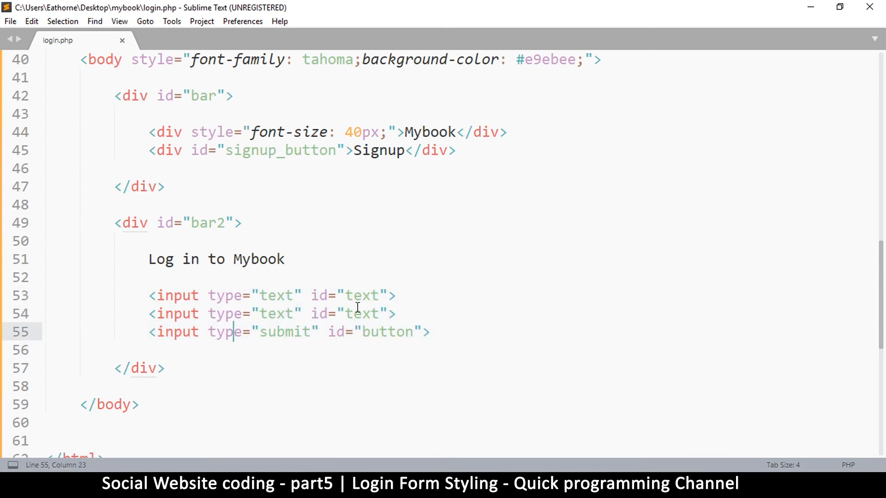
left_click(403, 295)
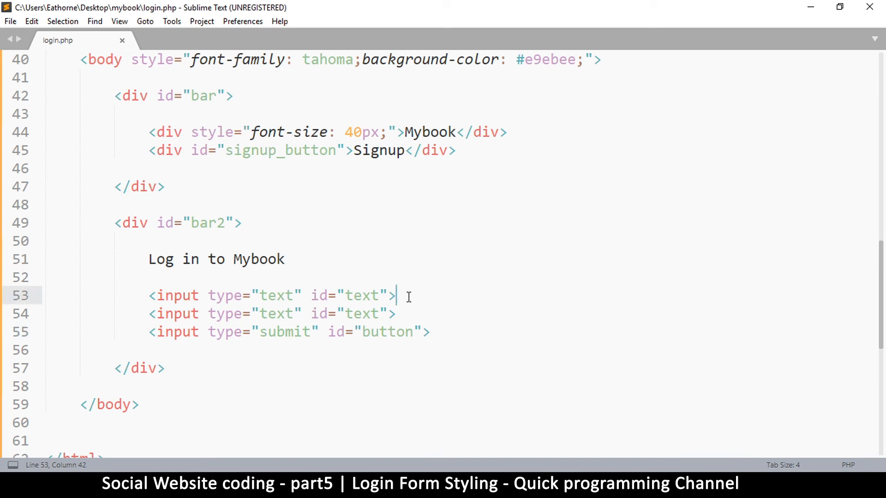
type("<")
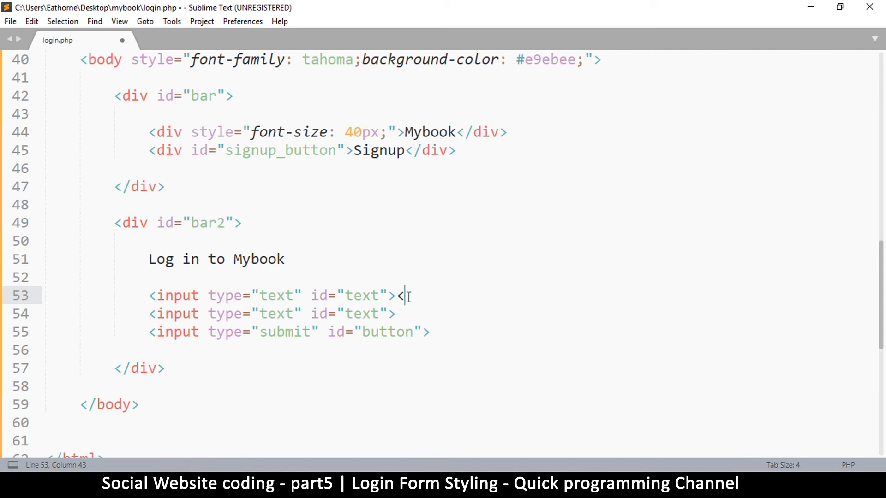
type("br")
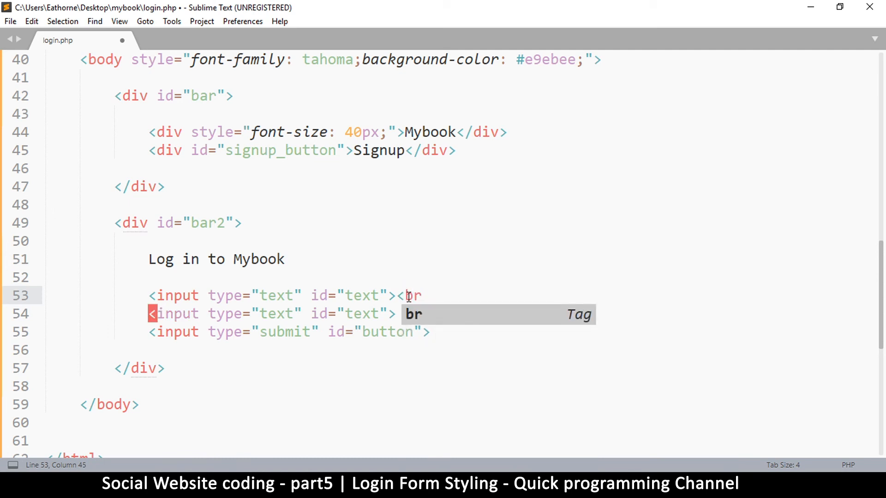
key("Tab")
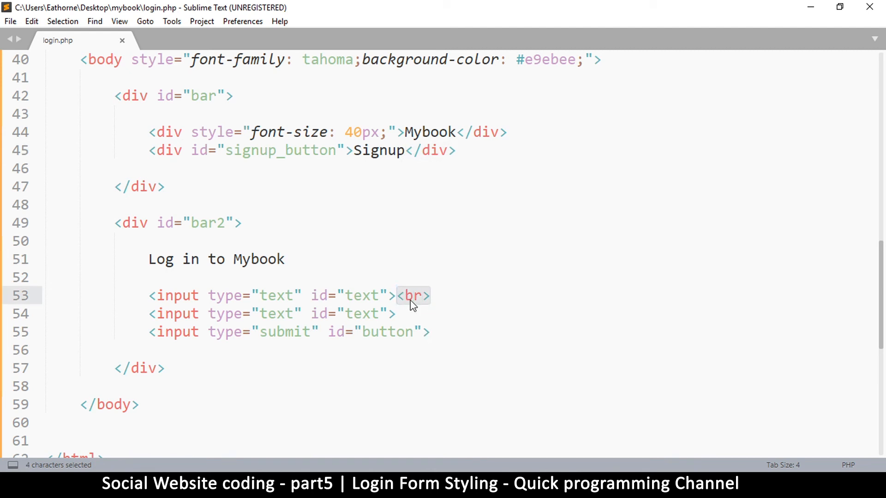
Step: Tidy the break tag, preview in Firefox, and add <br> after the heading and second input
left_click(432, 295)
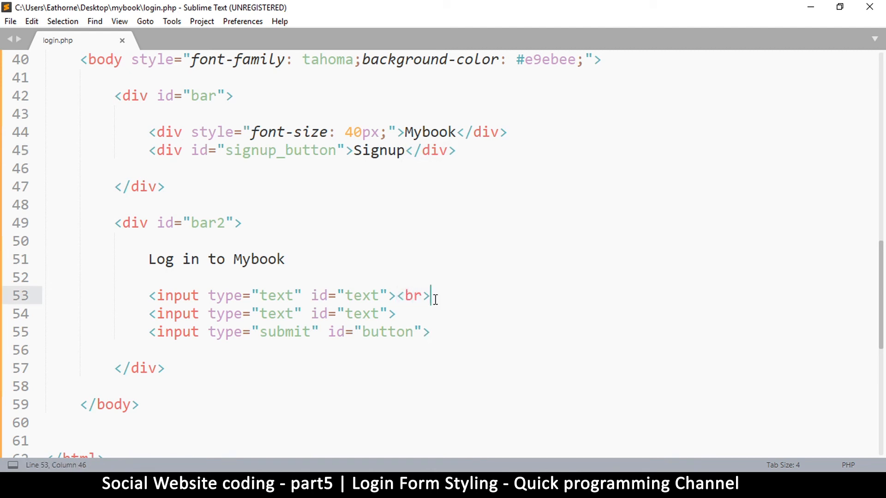
key("Backspace")
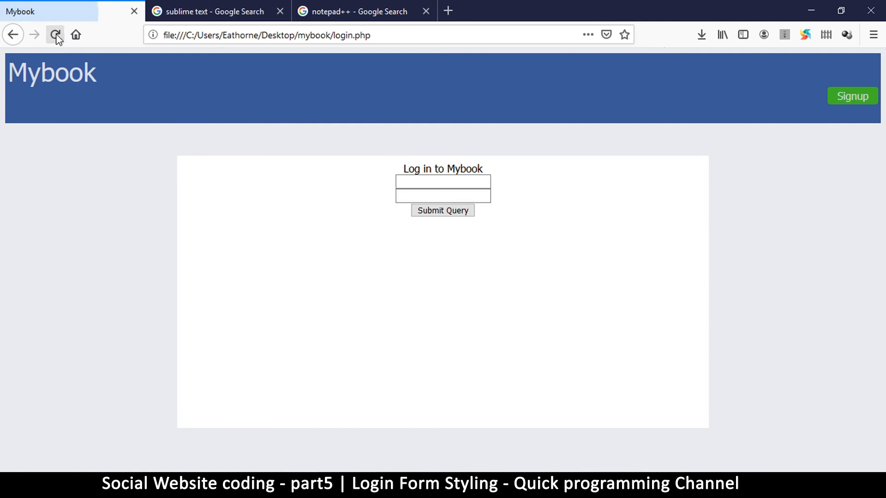
left_click(54, 34)
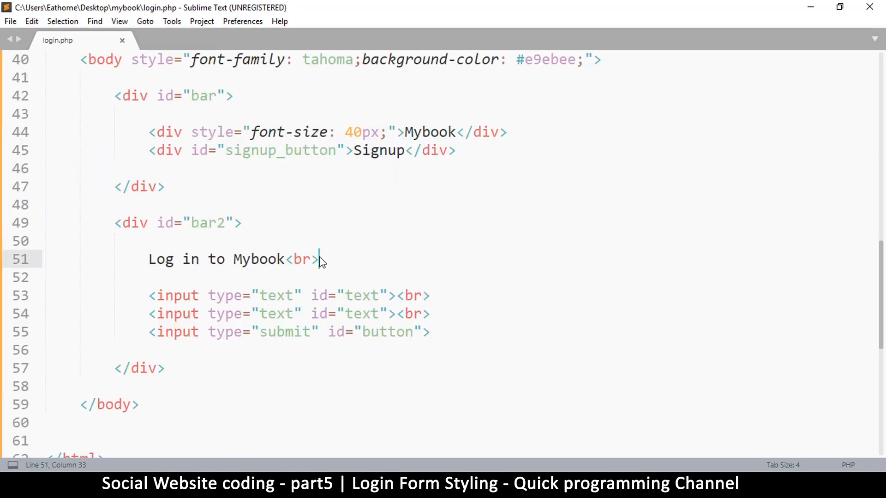
type("<br>")
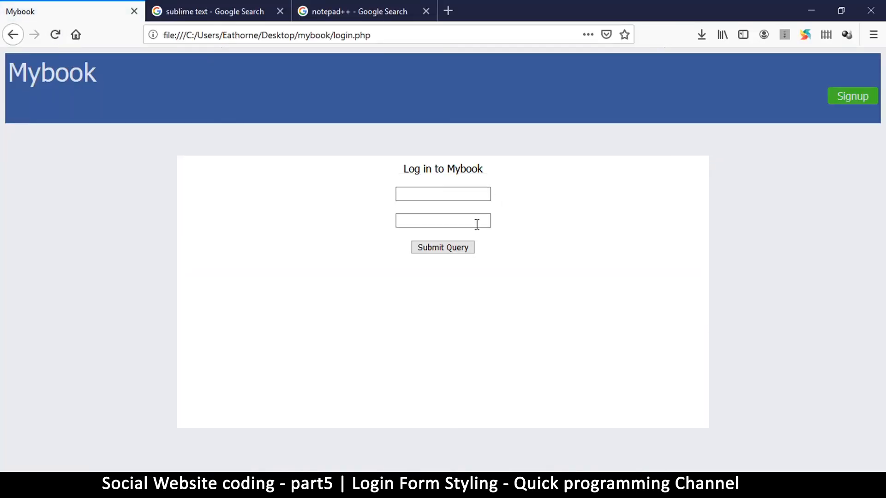
mouse_move(488, 214)
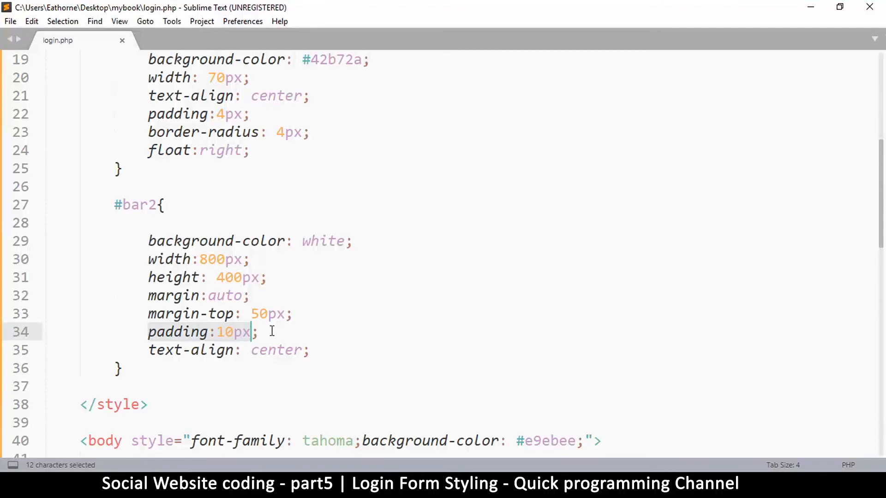
Step: Add padding-top: 50px; to the #bar2 rule using the autocomplete suggestion
type("padd")
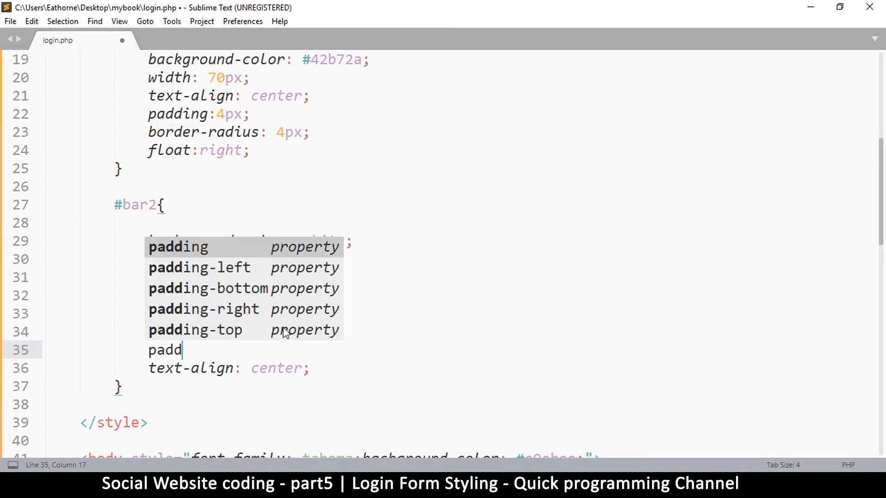
key("down")
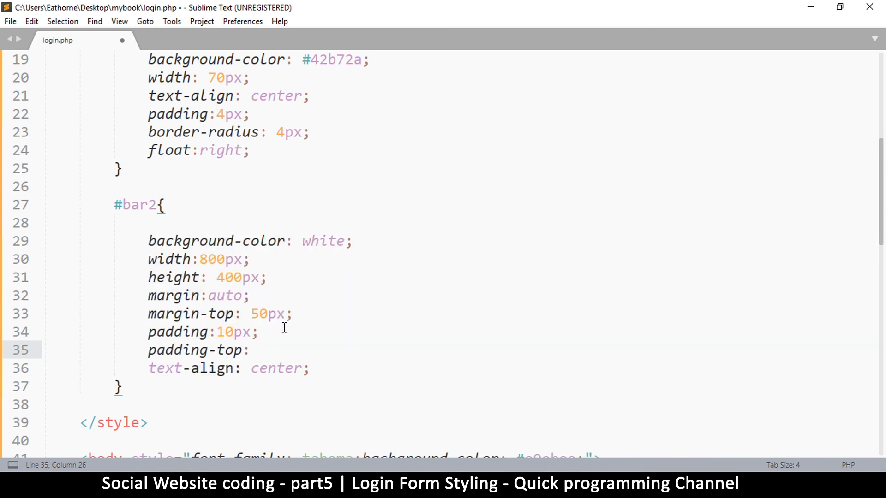
type("50")
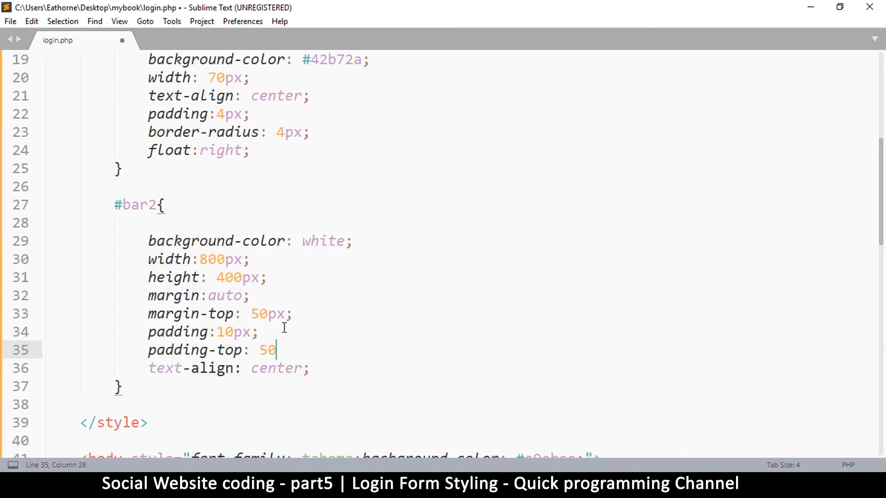
type("px;")
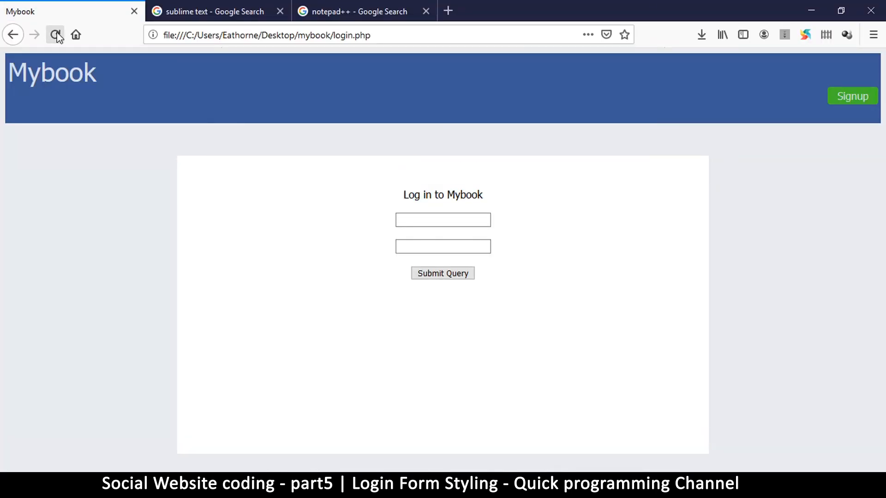
Step: Reload login.php in Firefox and scroll to check the lowered form
left_click(54, 34)
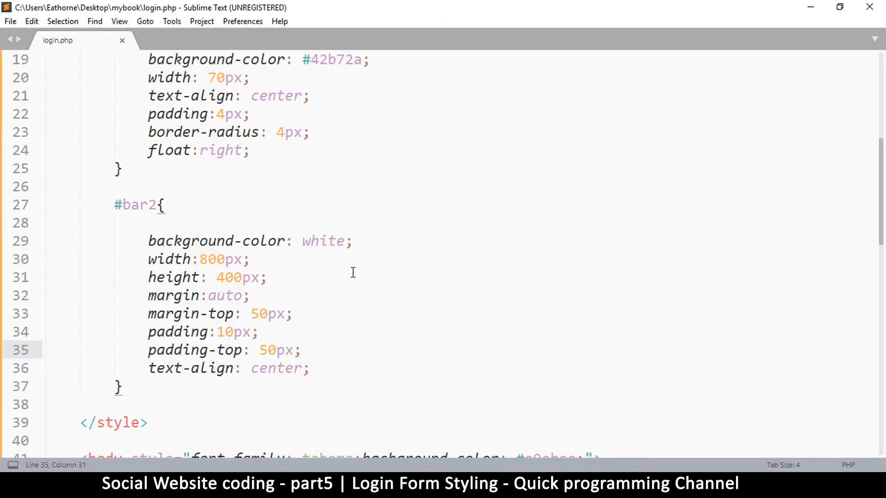
scroll("down", 3)
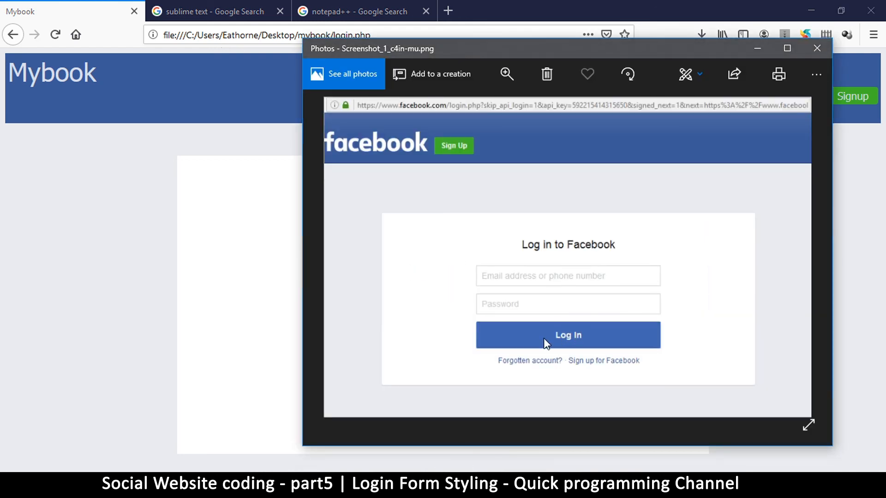
Step: Bring up the Facebook login screenshot in Photos as the design reference
left_click(817, 48)
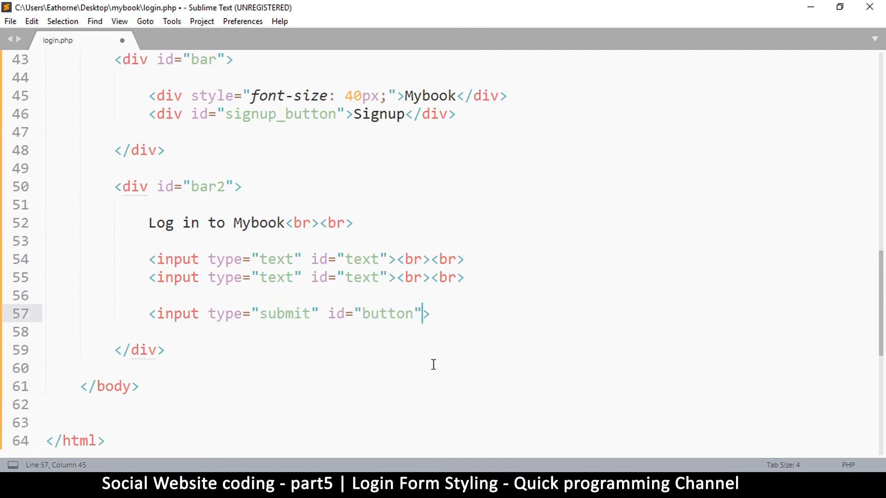
Step: Add a value attribute with the text 'Login' to the submit input tag
type("\" \"")
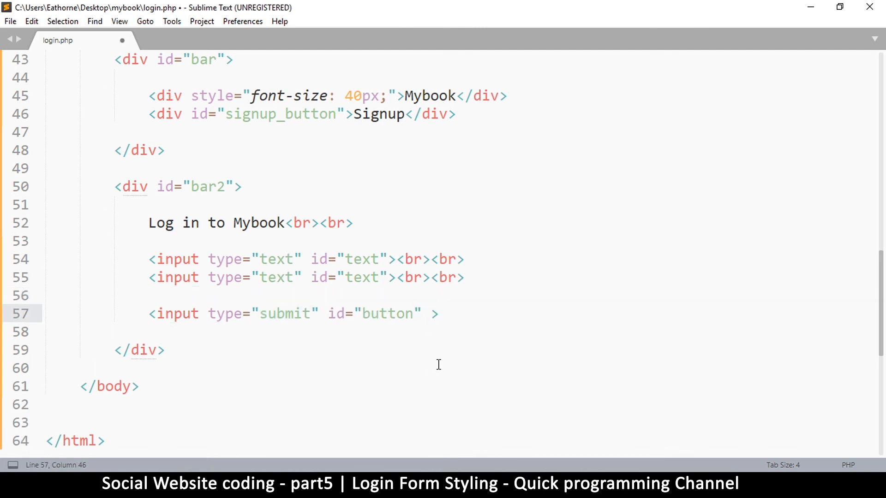
type("value=\"")
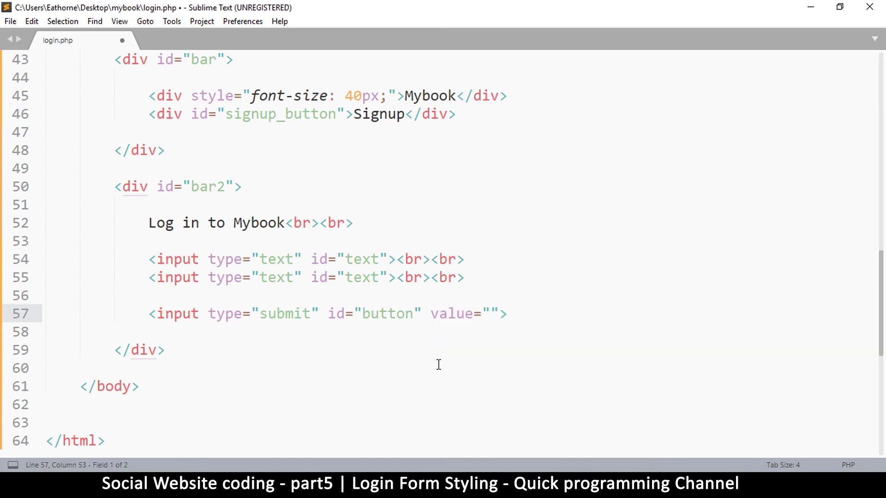
type("Login")
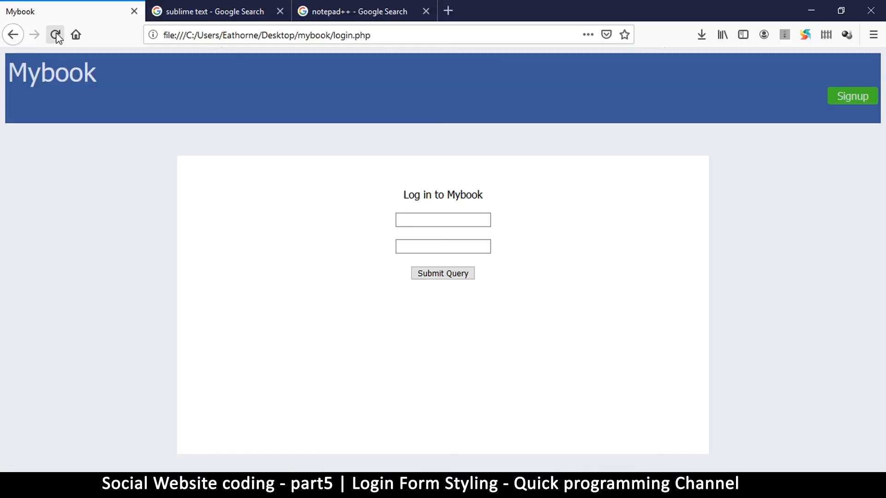
Step: Reload Firefox to check the button label, then bring the Mybook page forward
left_click(54, 34)
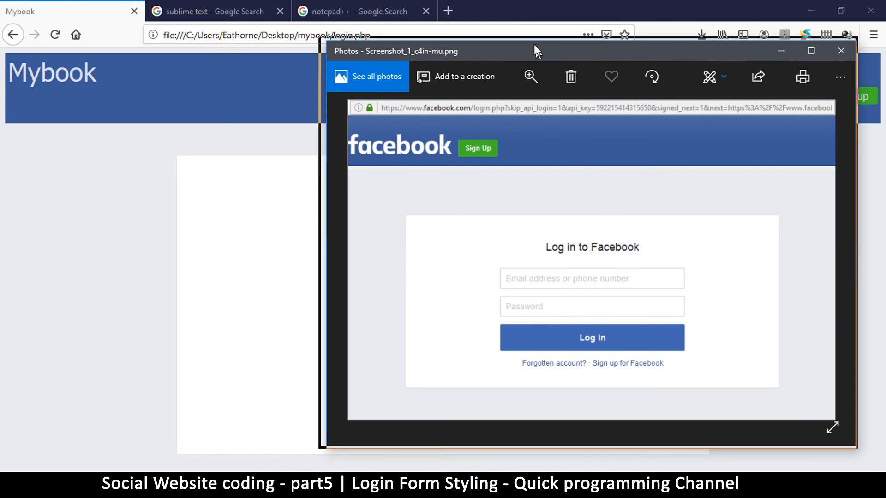
left_click(840, 51)
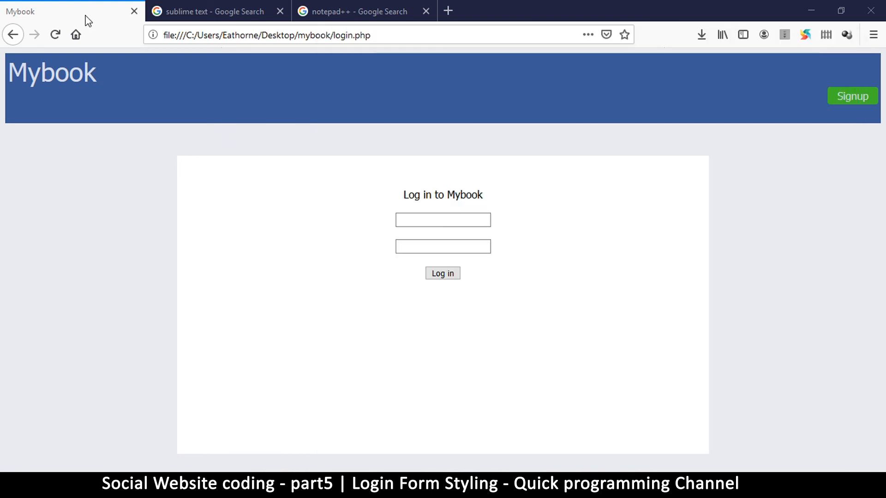
mouse_move(550, 235)
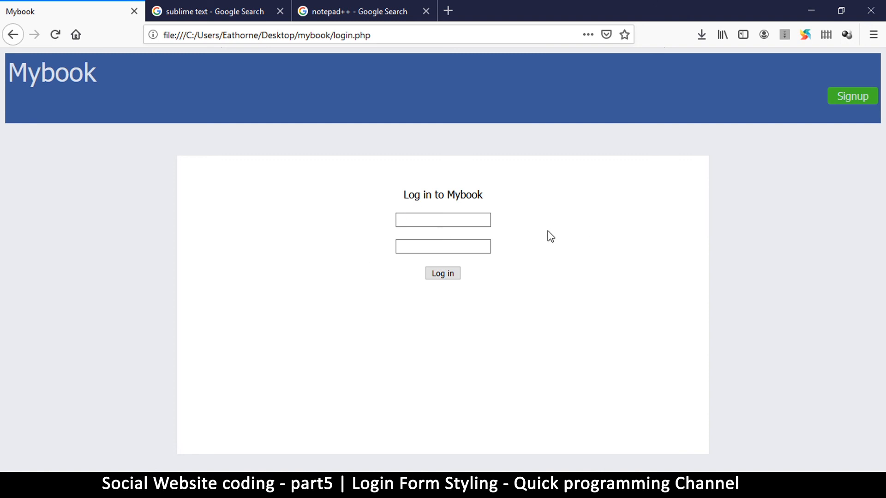